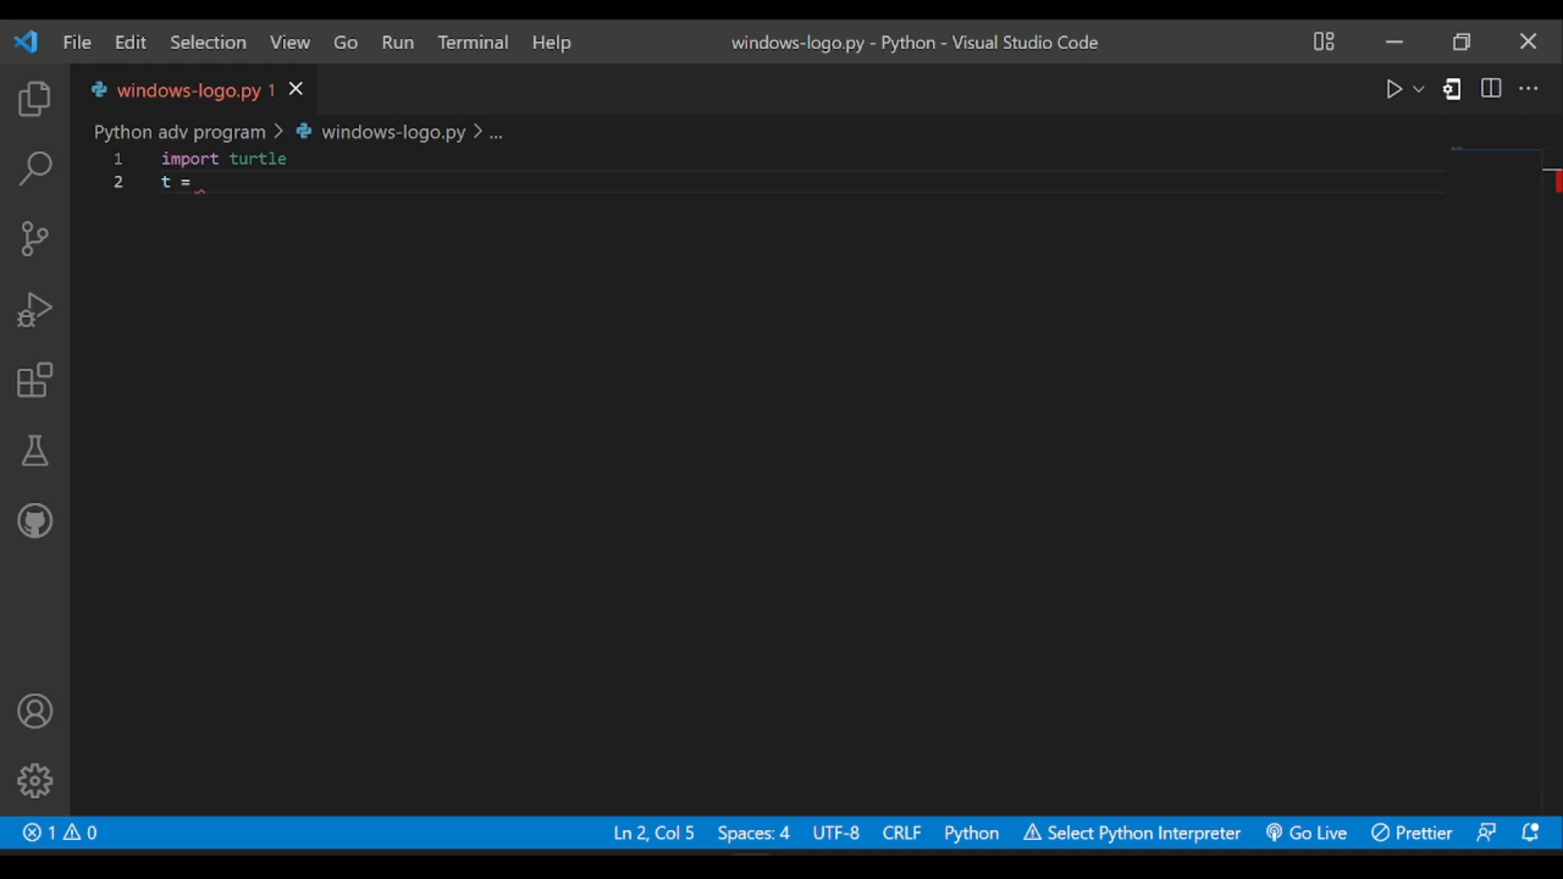
Create the turtle with t = turtle.Turtle() and set t.speed(0) for fastest drawing.
text(turtle.T)
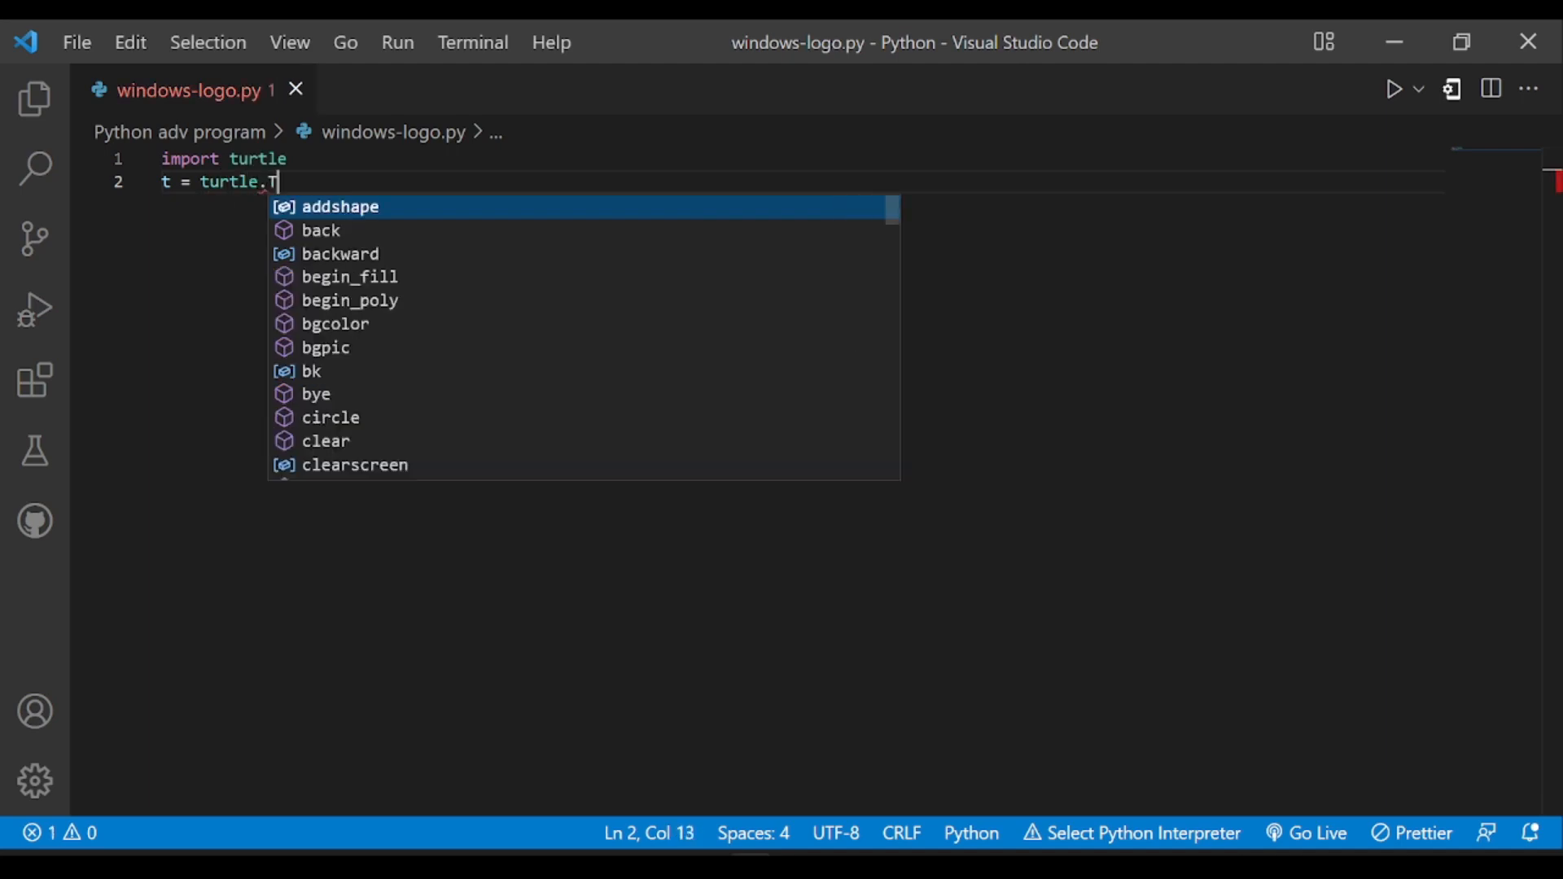
text(urtle())
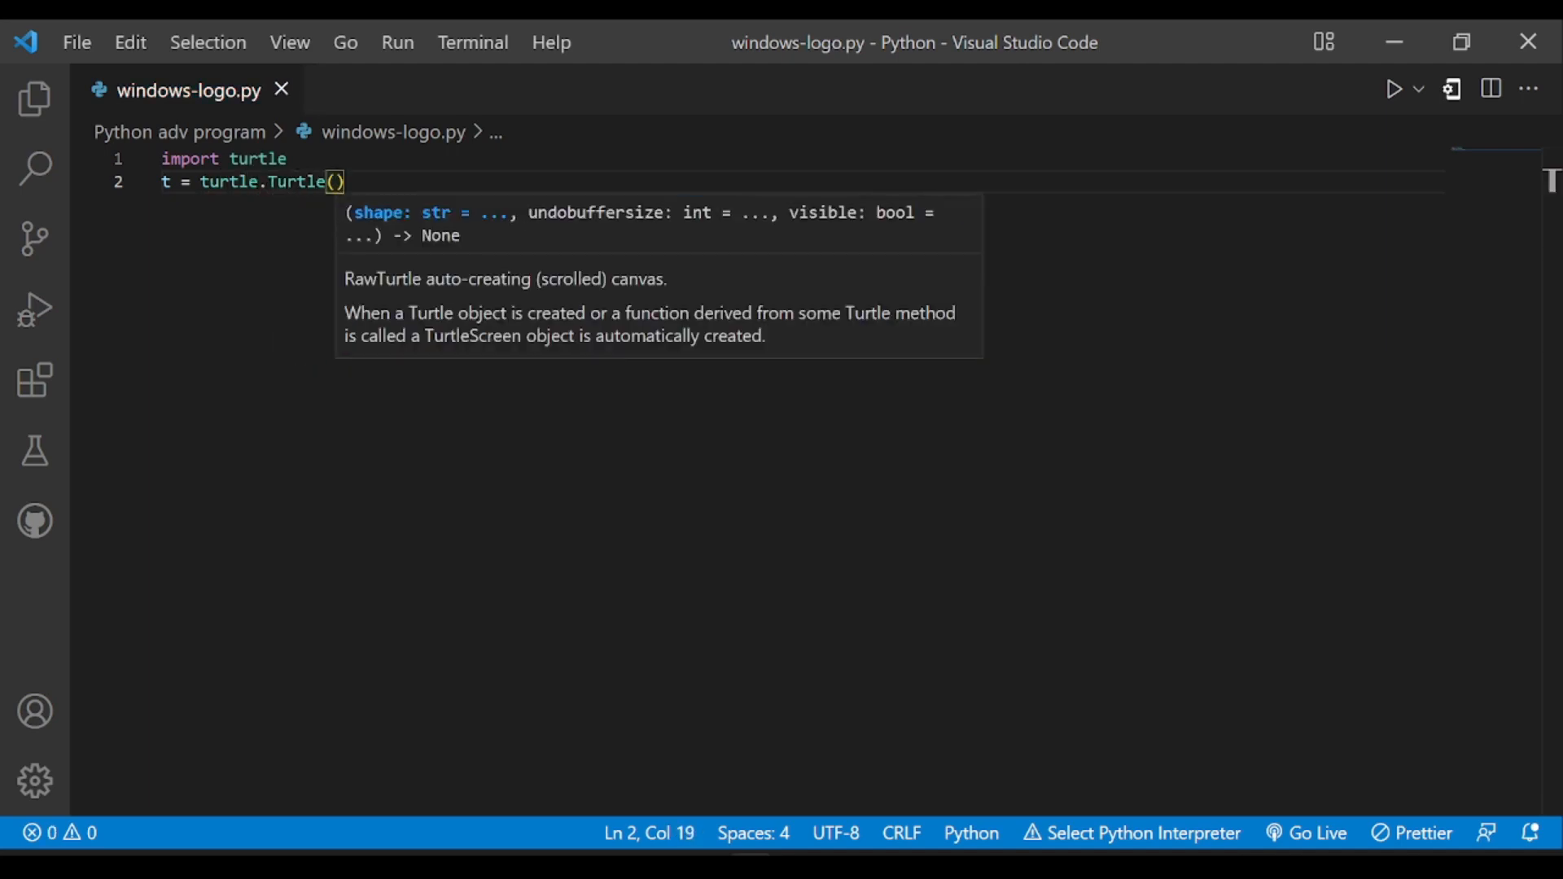
text(t.sp)
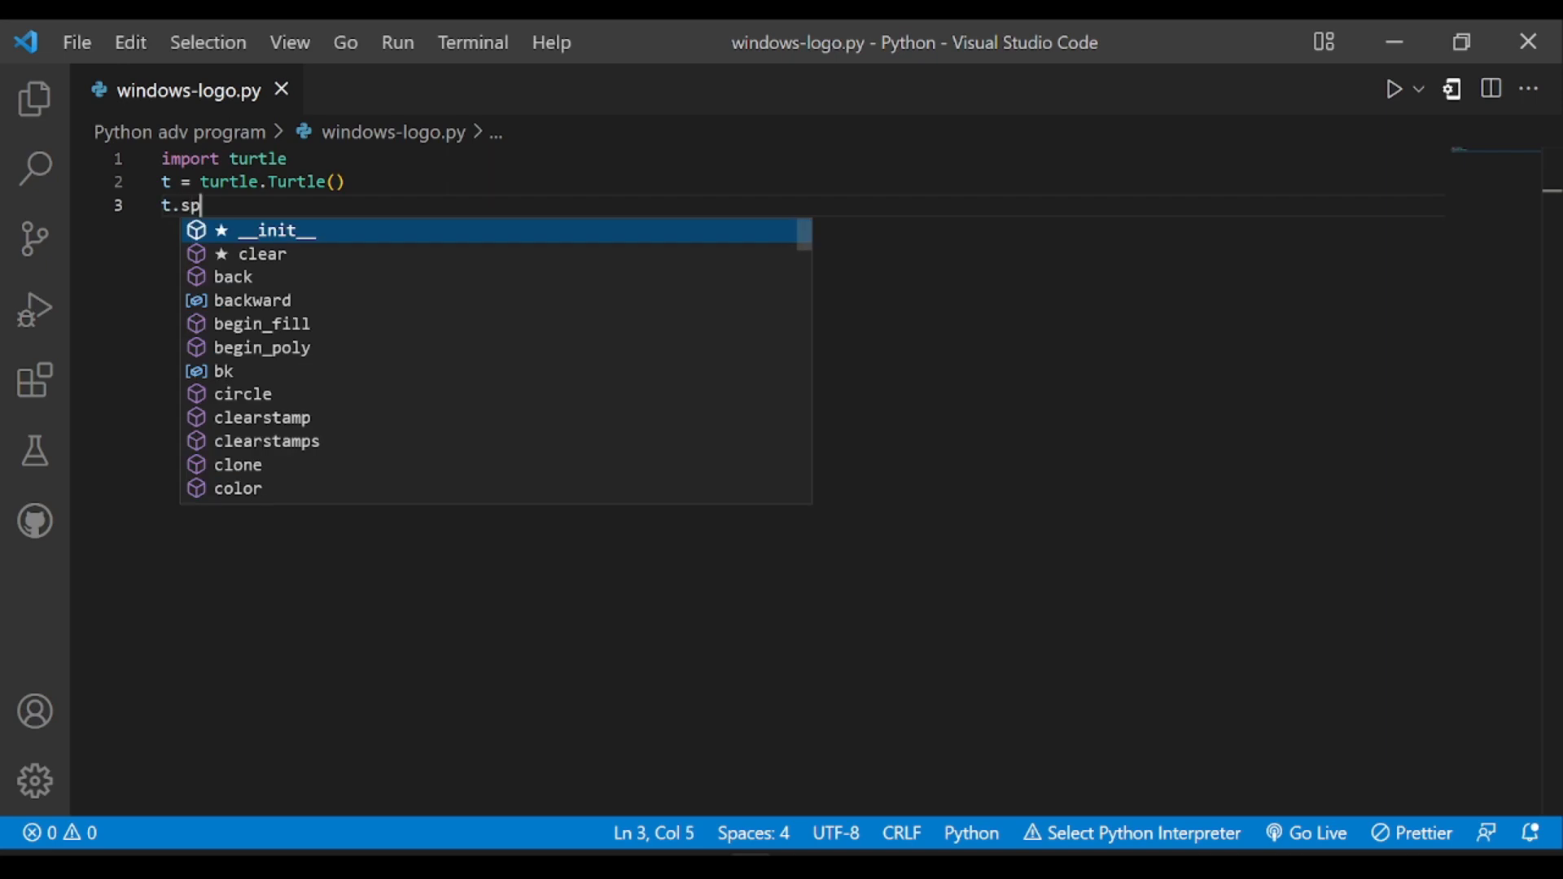
text(eed())
text(t)
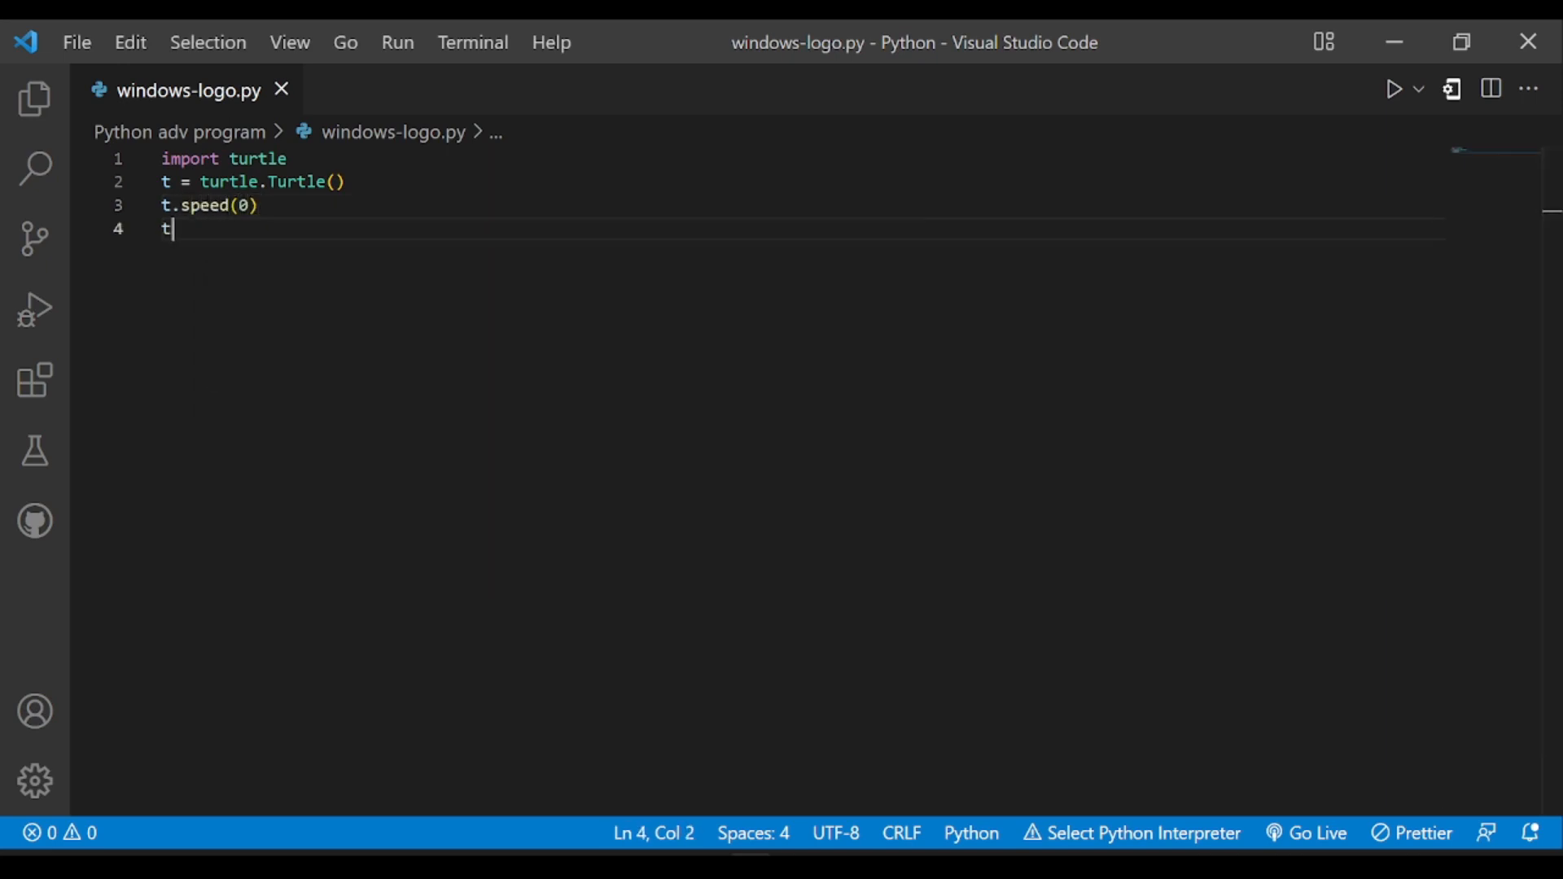
Set the screen background to black with Screen().bgcolor("black").
text(.bg)
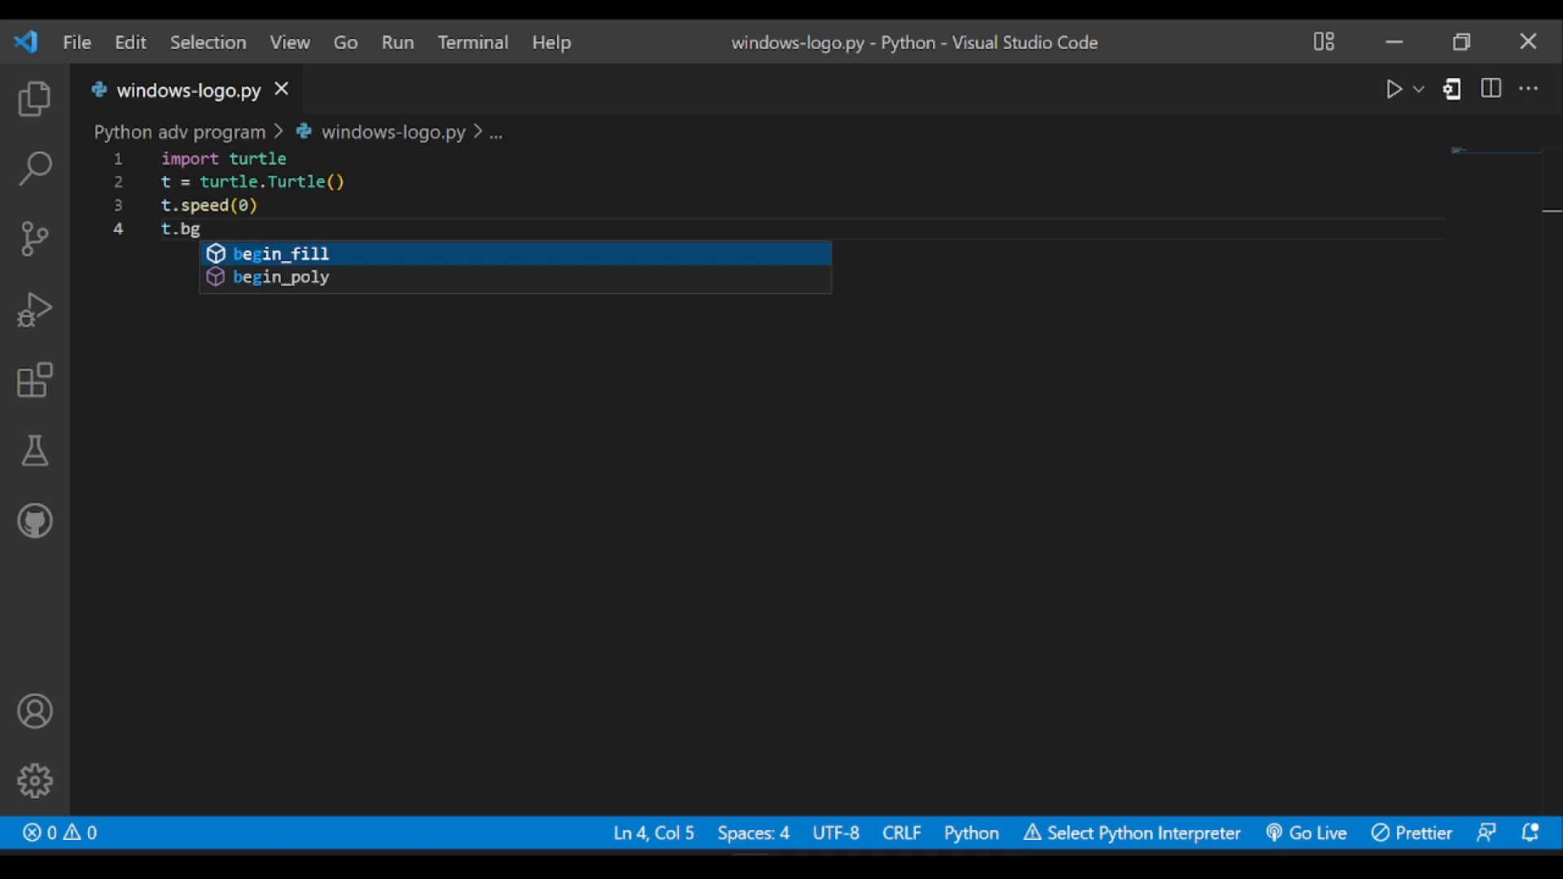
text(color())
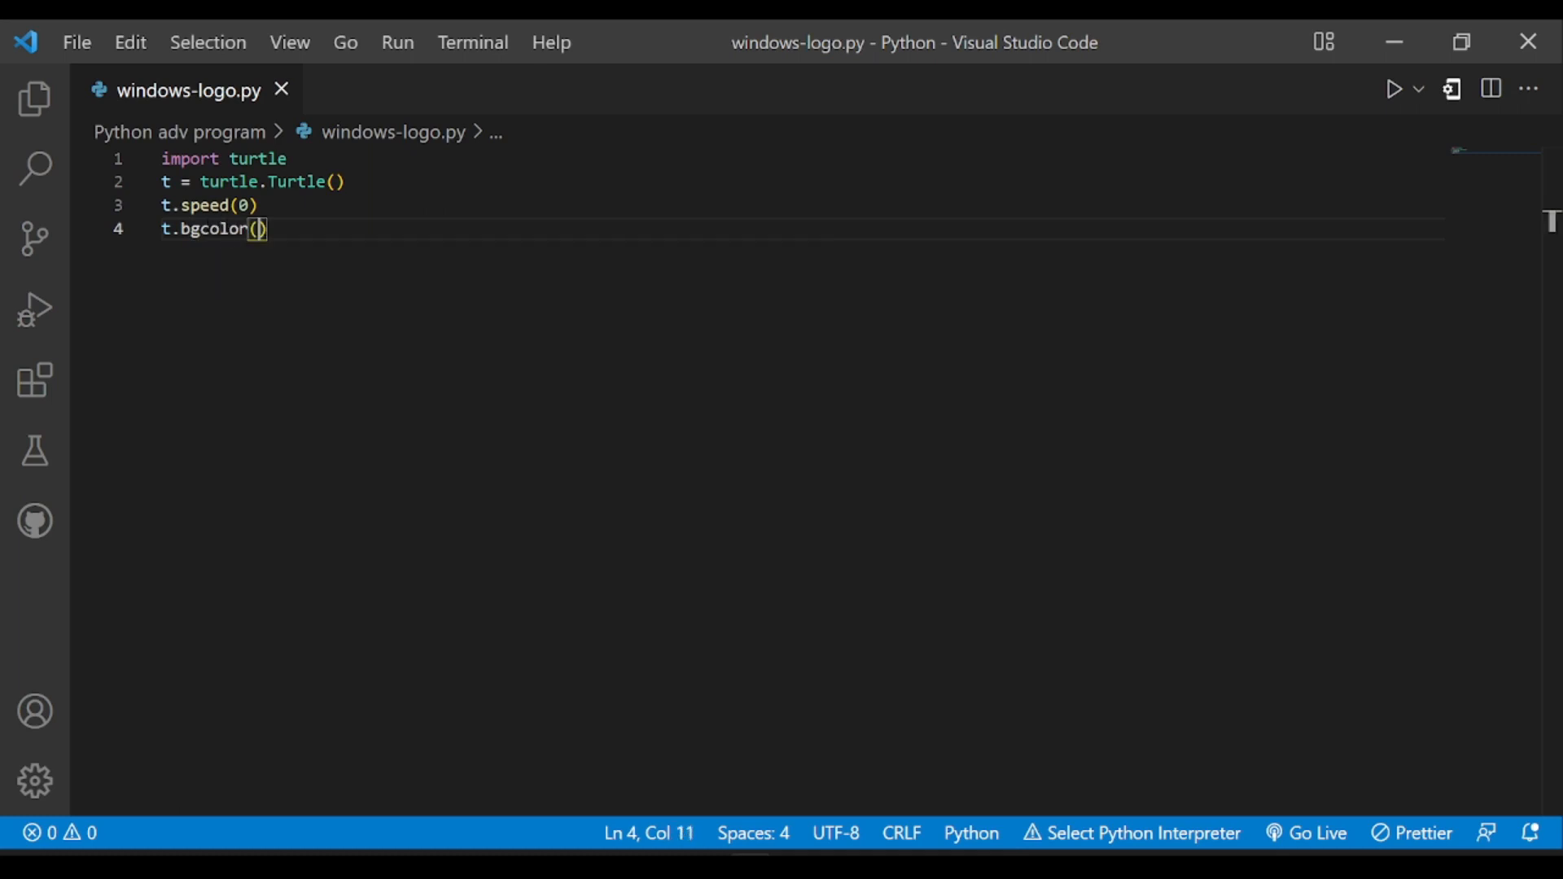
text("black")
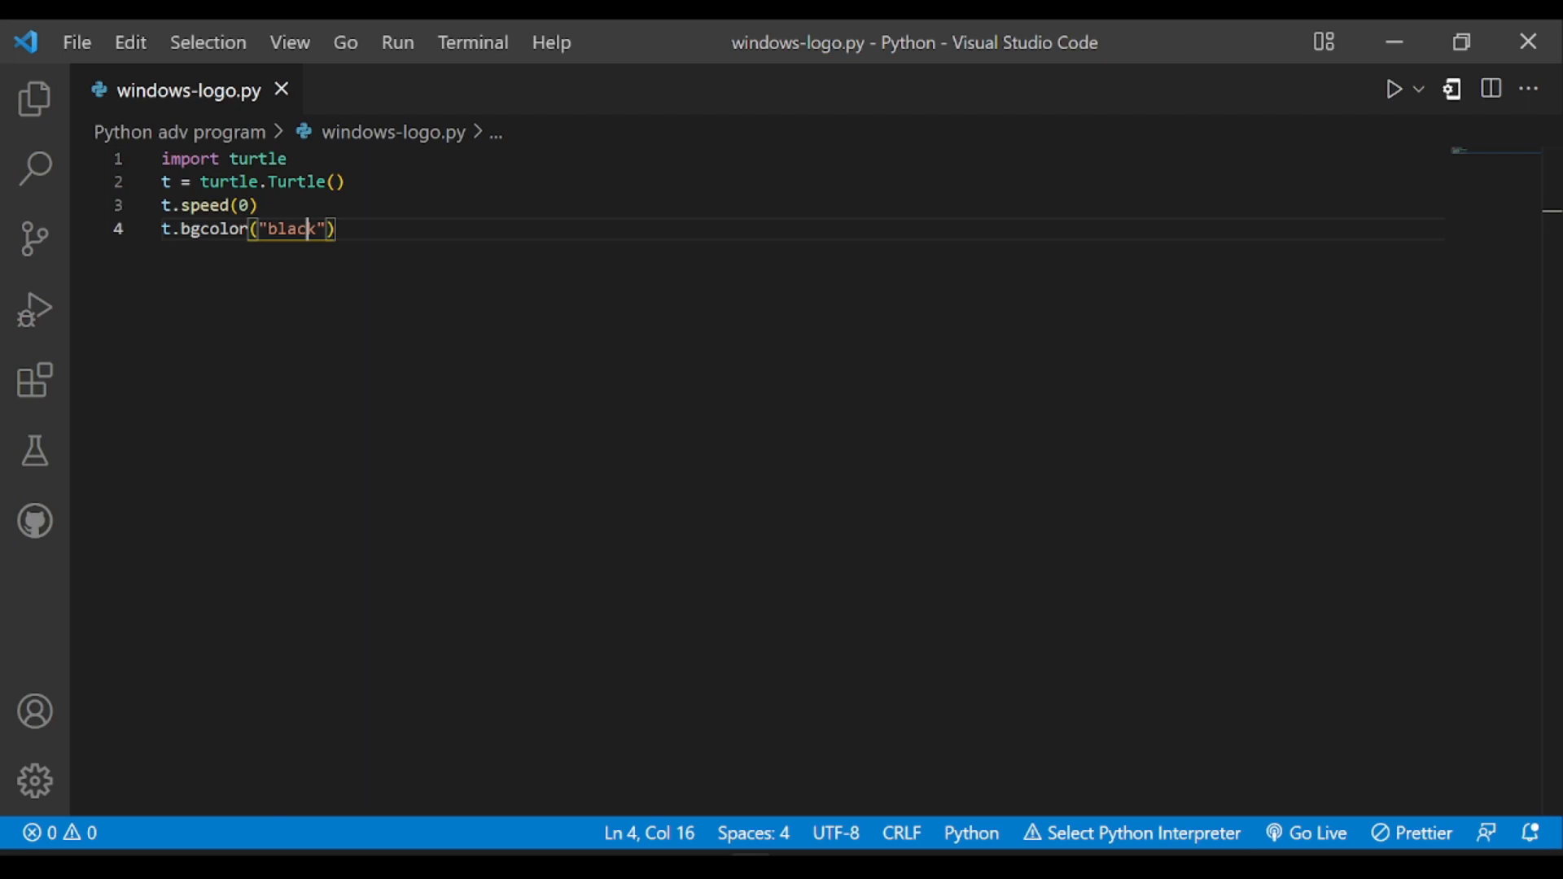
text(Screen()
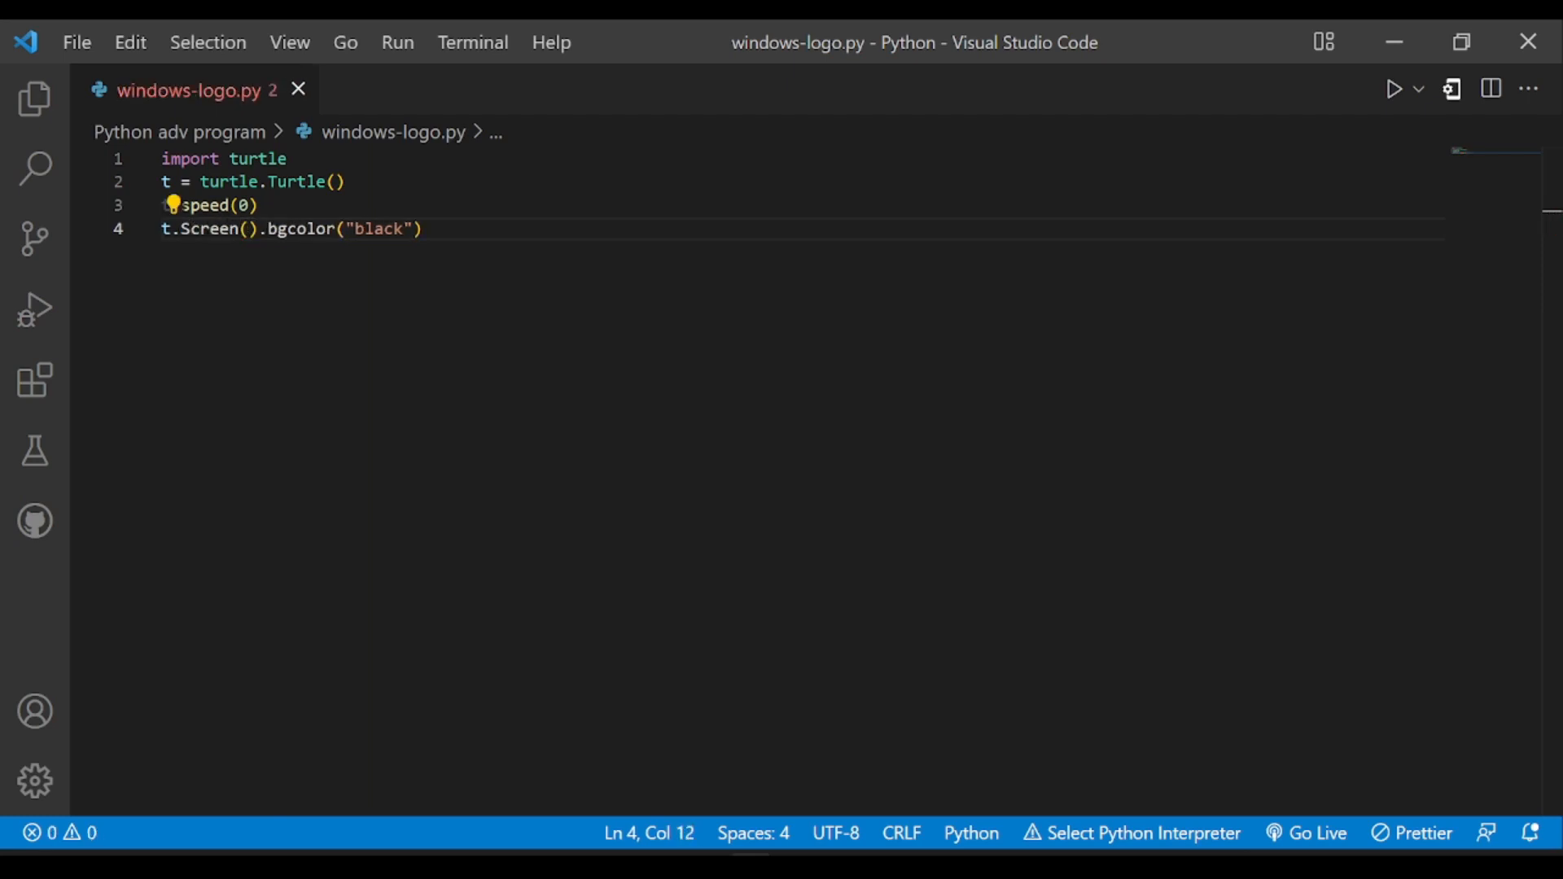
key(enter)
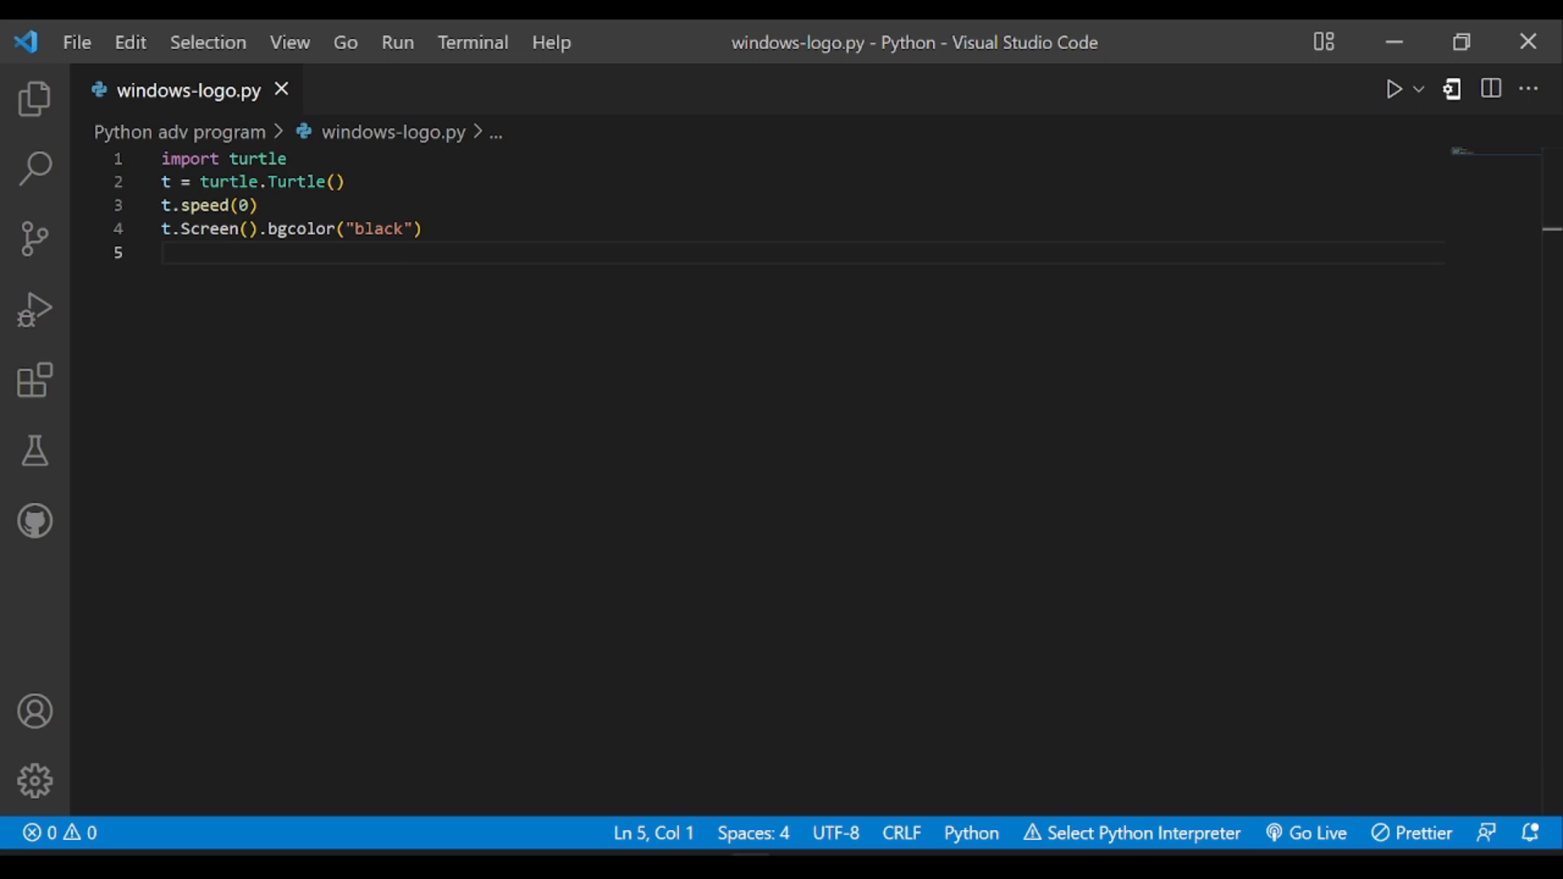
Lift the pen with t.penup() and move the turtle to (-50,60).
text(t.pen)
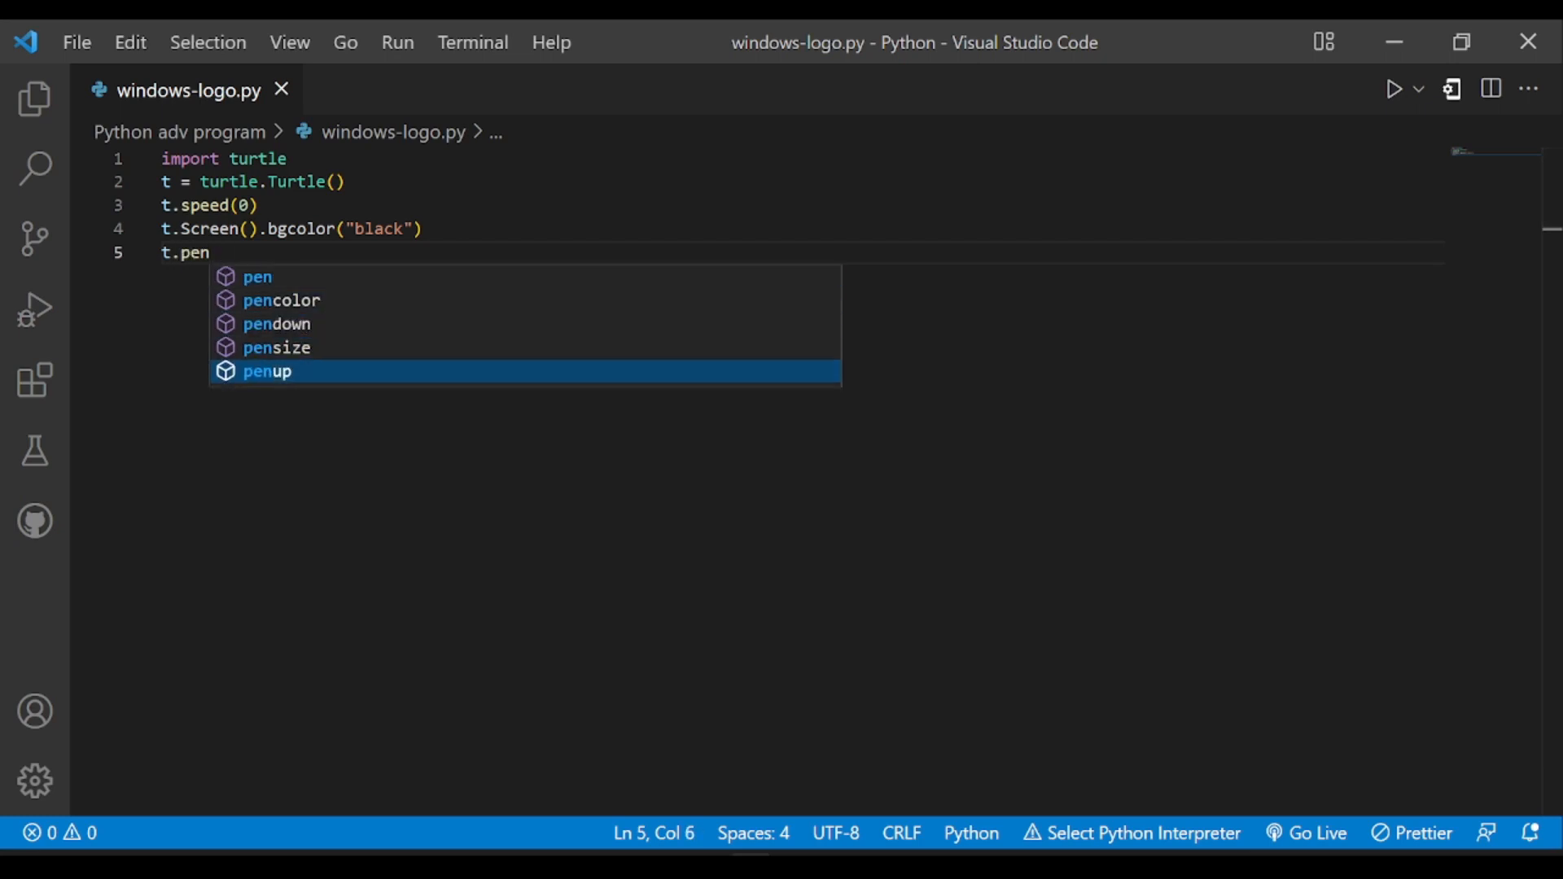
key(Enter)
text(t.goto()
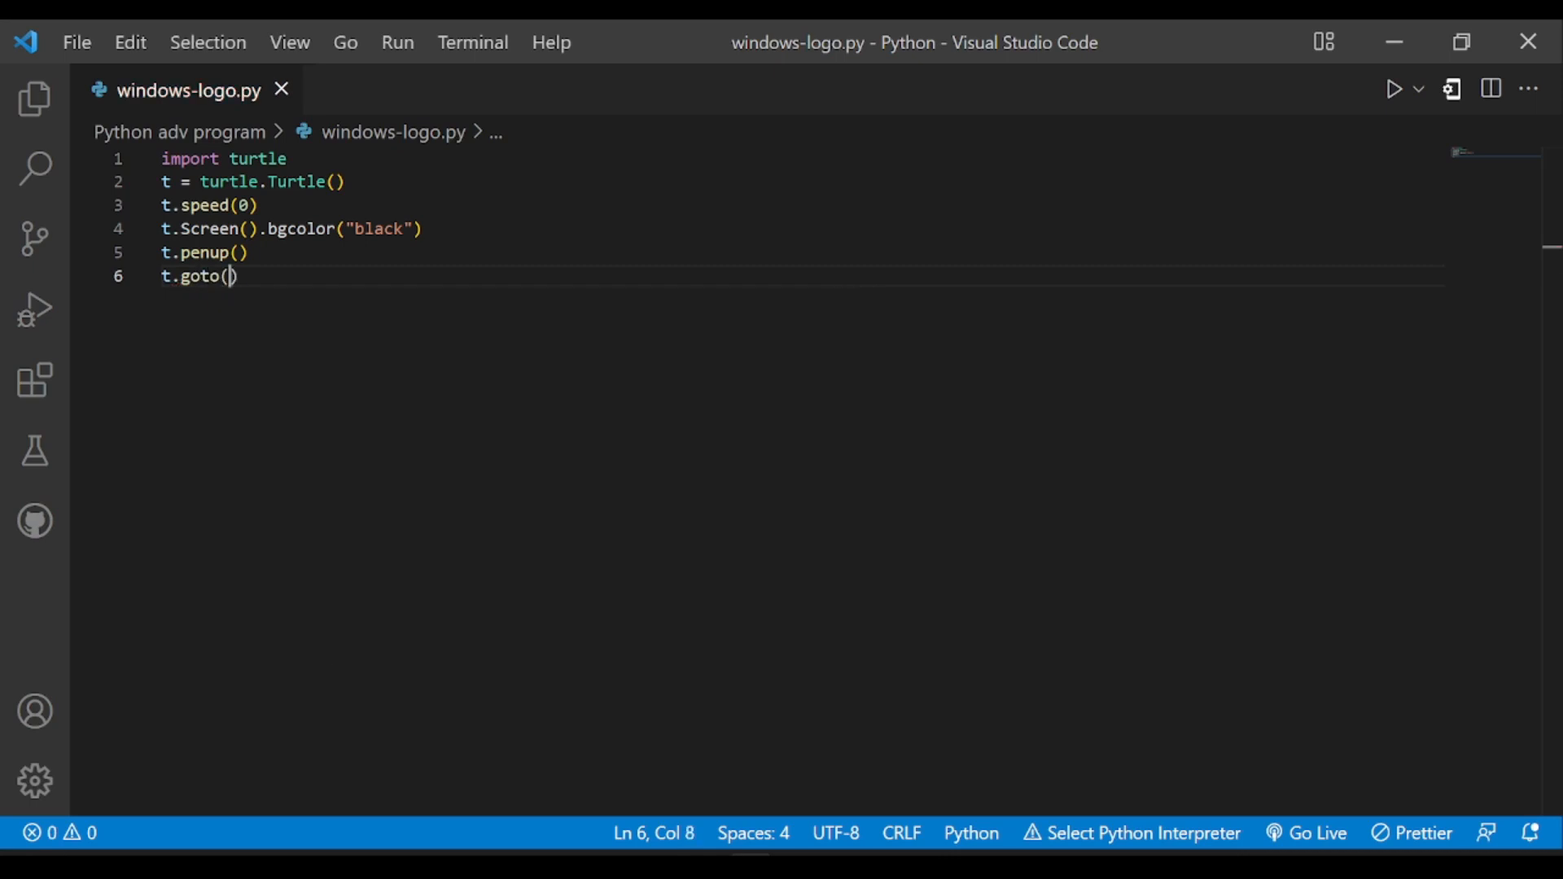
text(-50,)
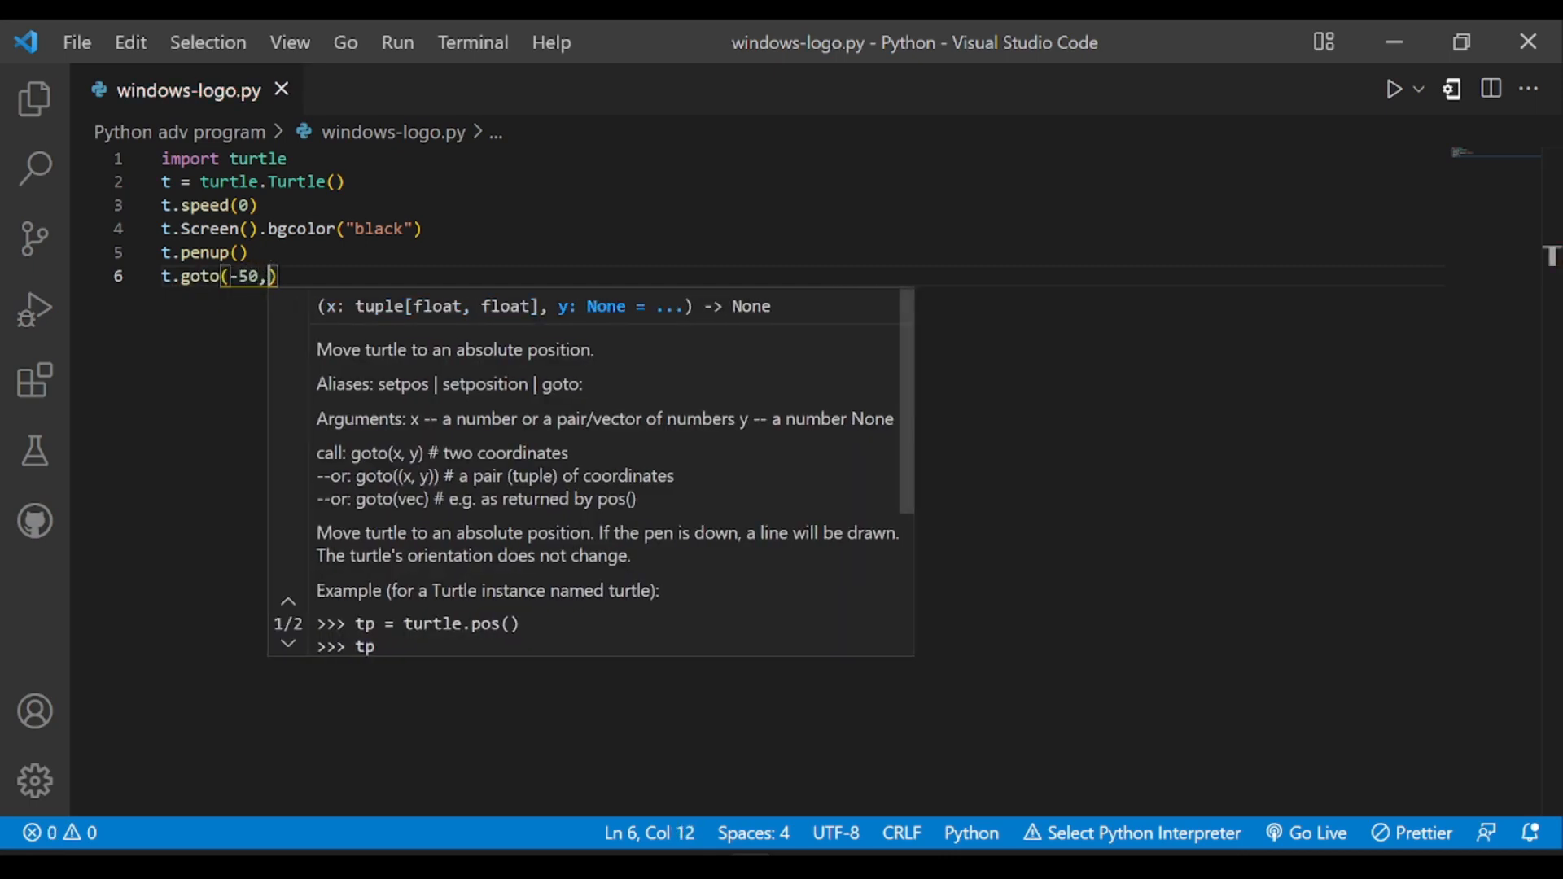
text(-60))
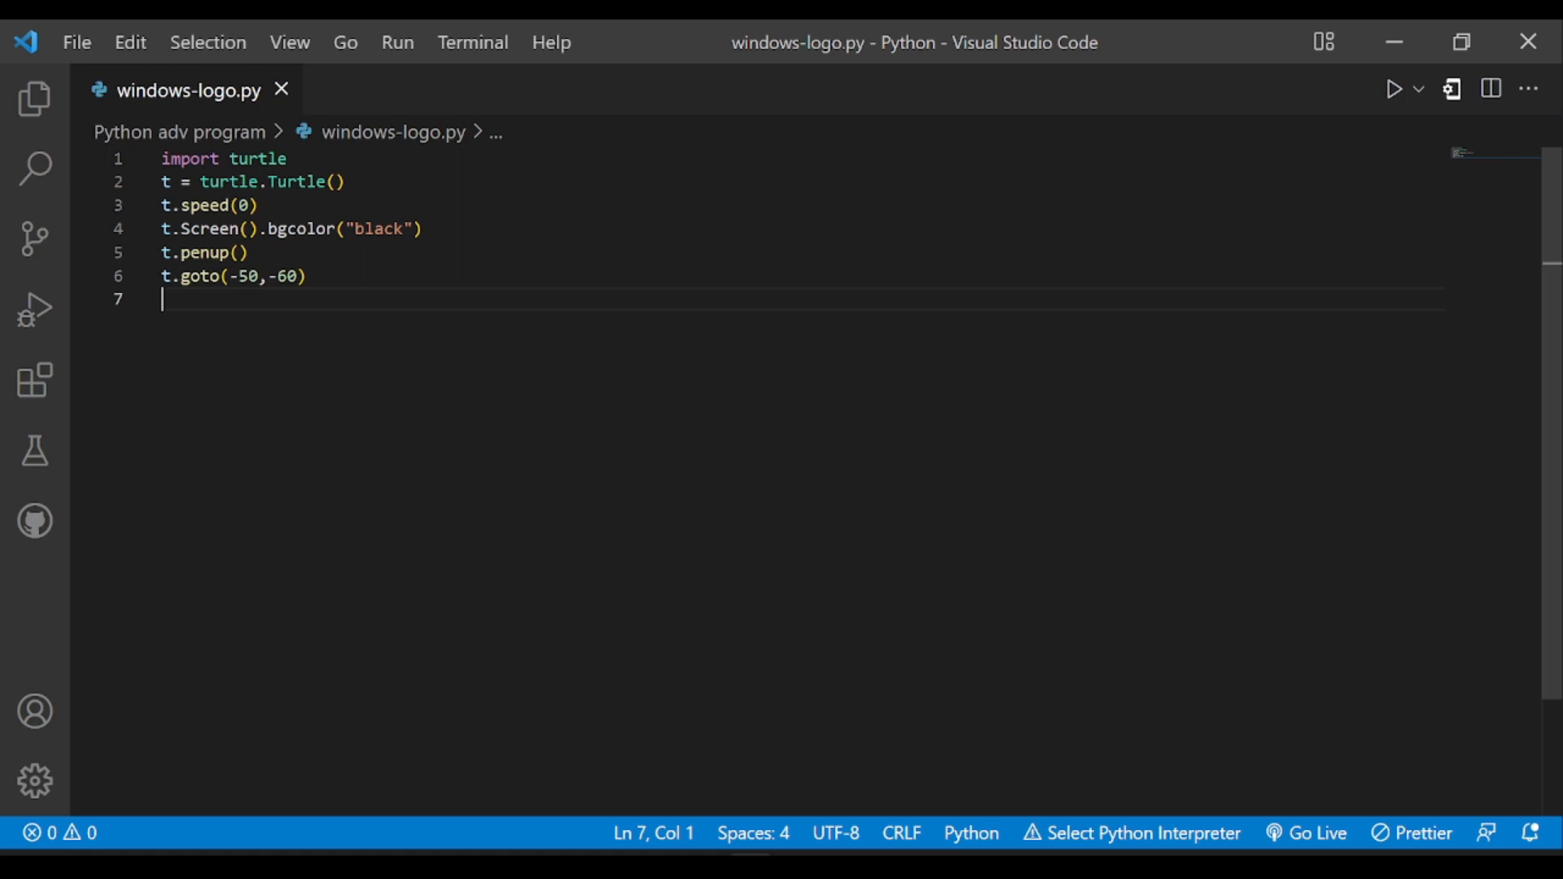
Lower the pen, set colour #00adef and begin the fill.
text(t.pendown())
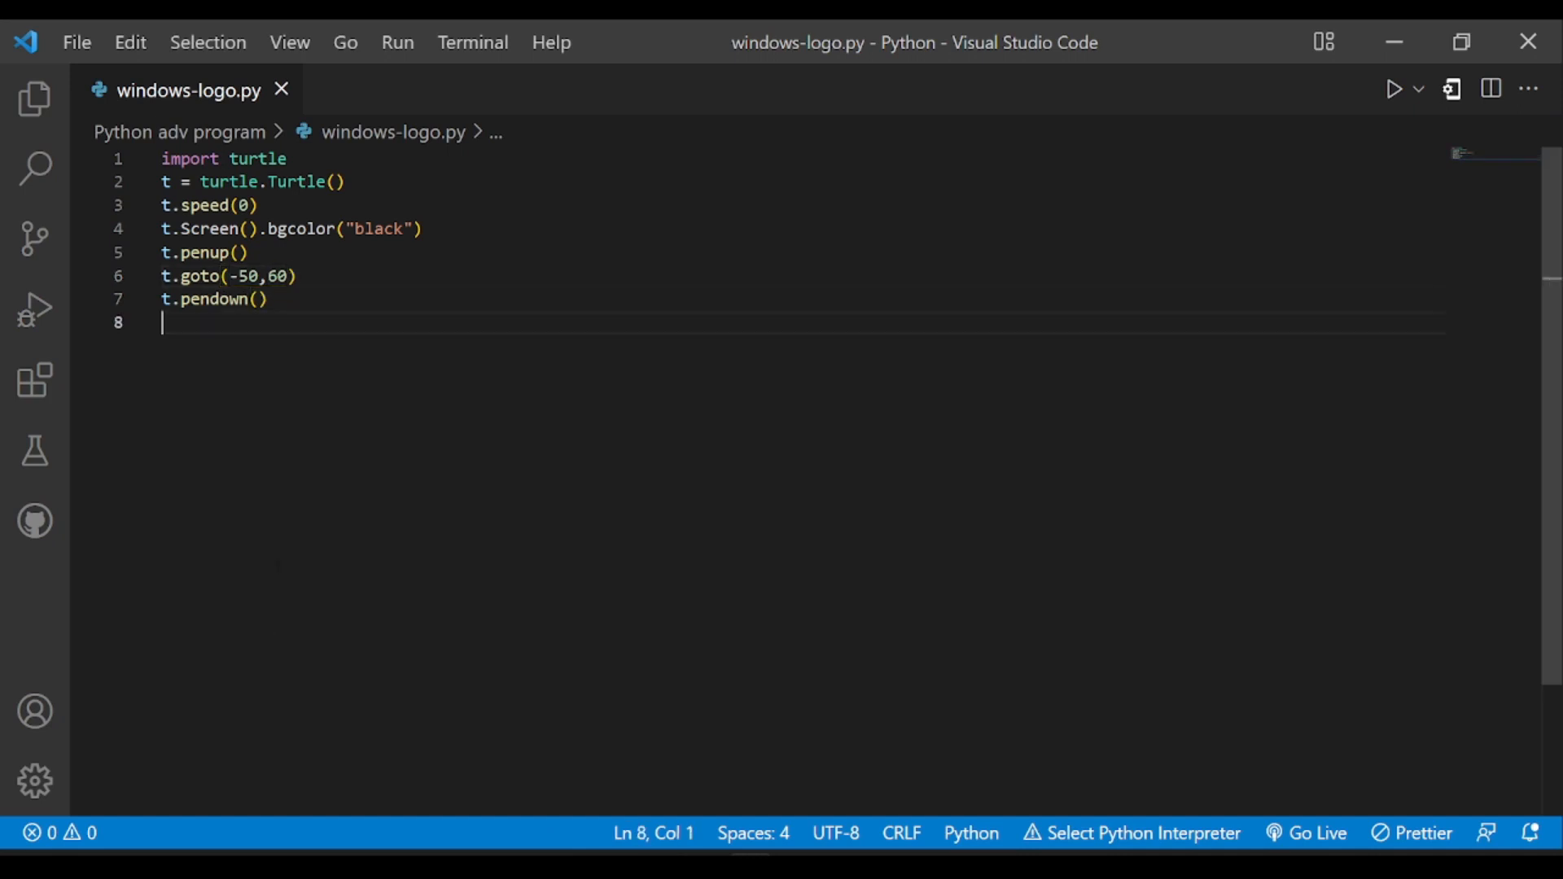
text(t.color("#00adef"))
text(t.begin_fill()
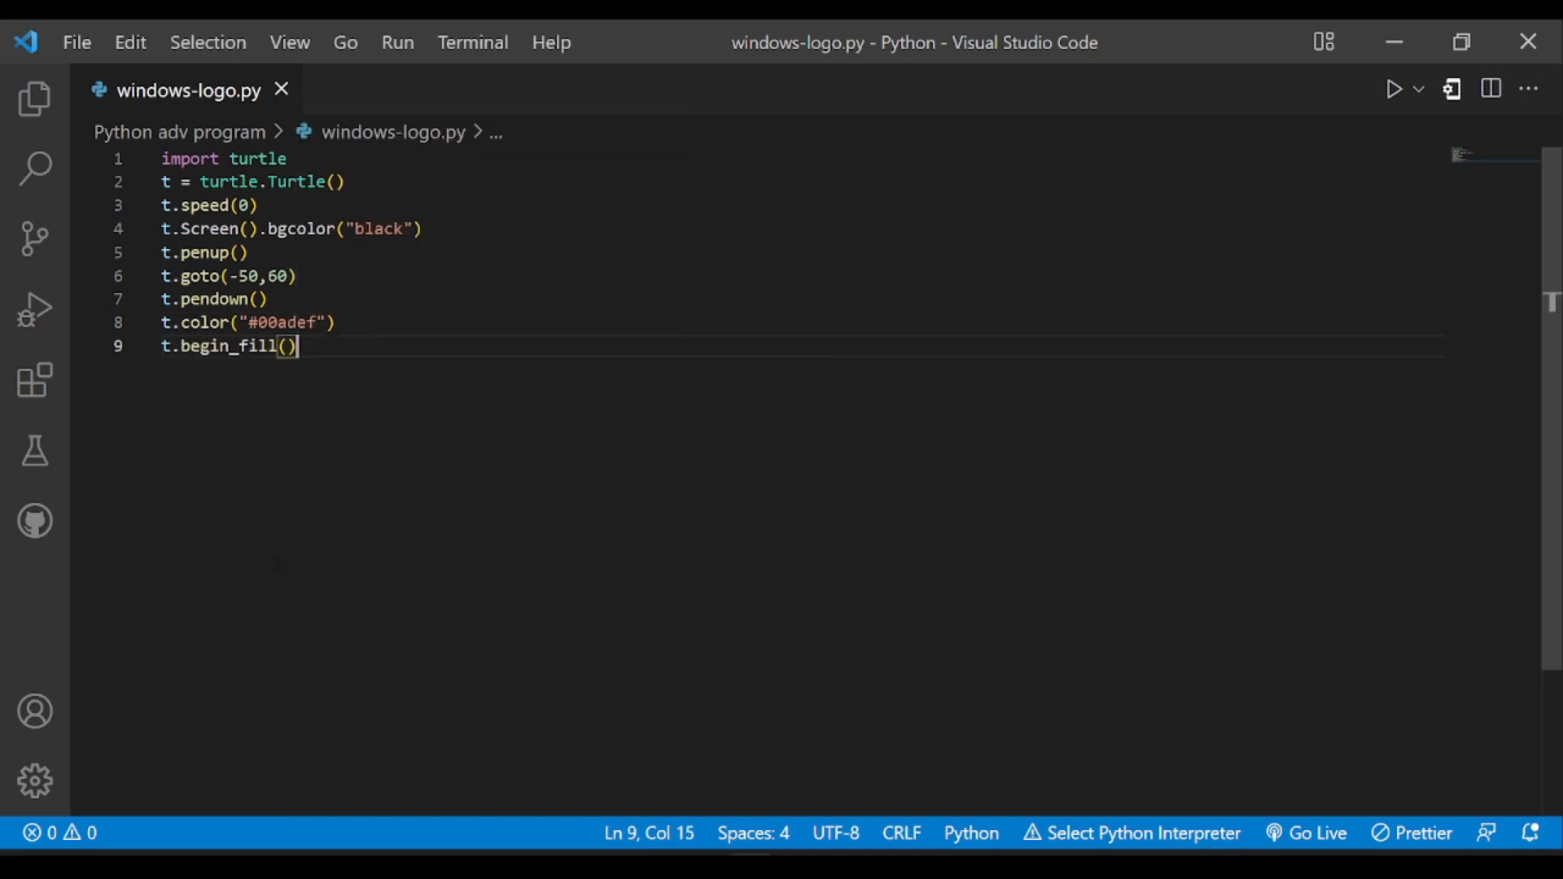
Trace the shape through (100,100), (100,-100) and (-50,-60) with t.goto calls.
text(t.goto())
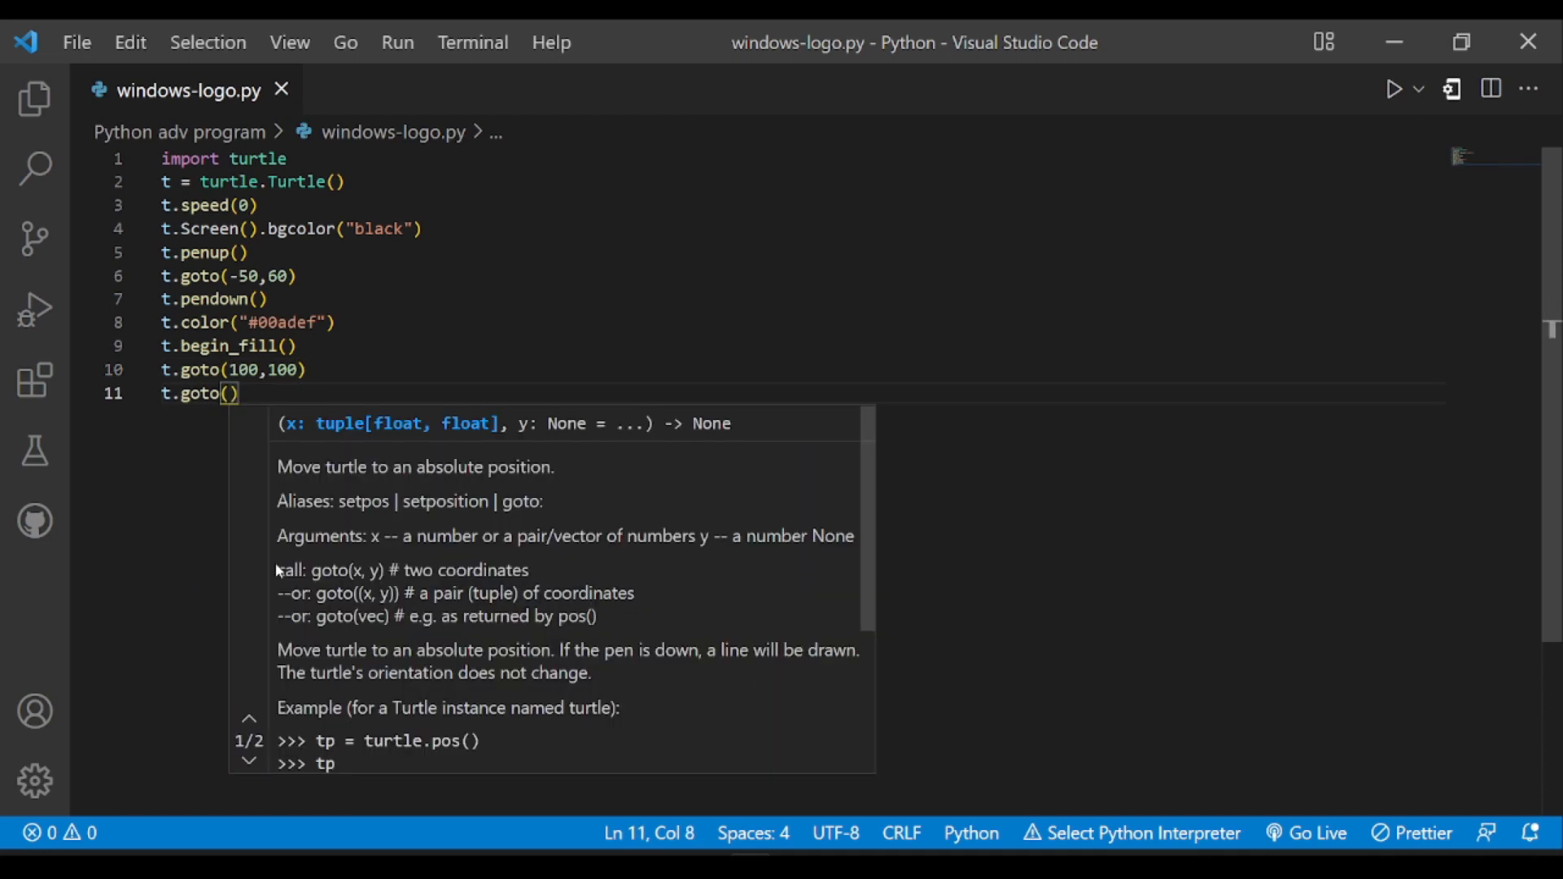
text(100,-100)
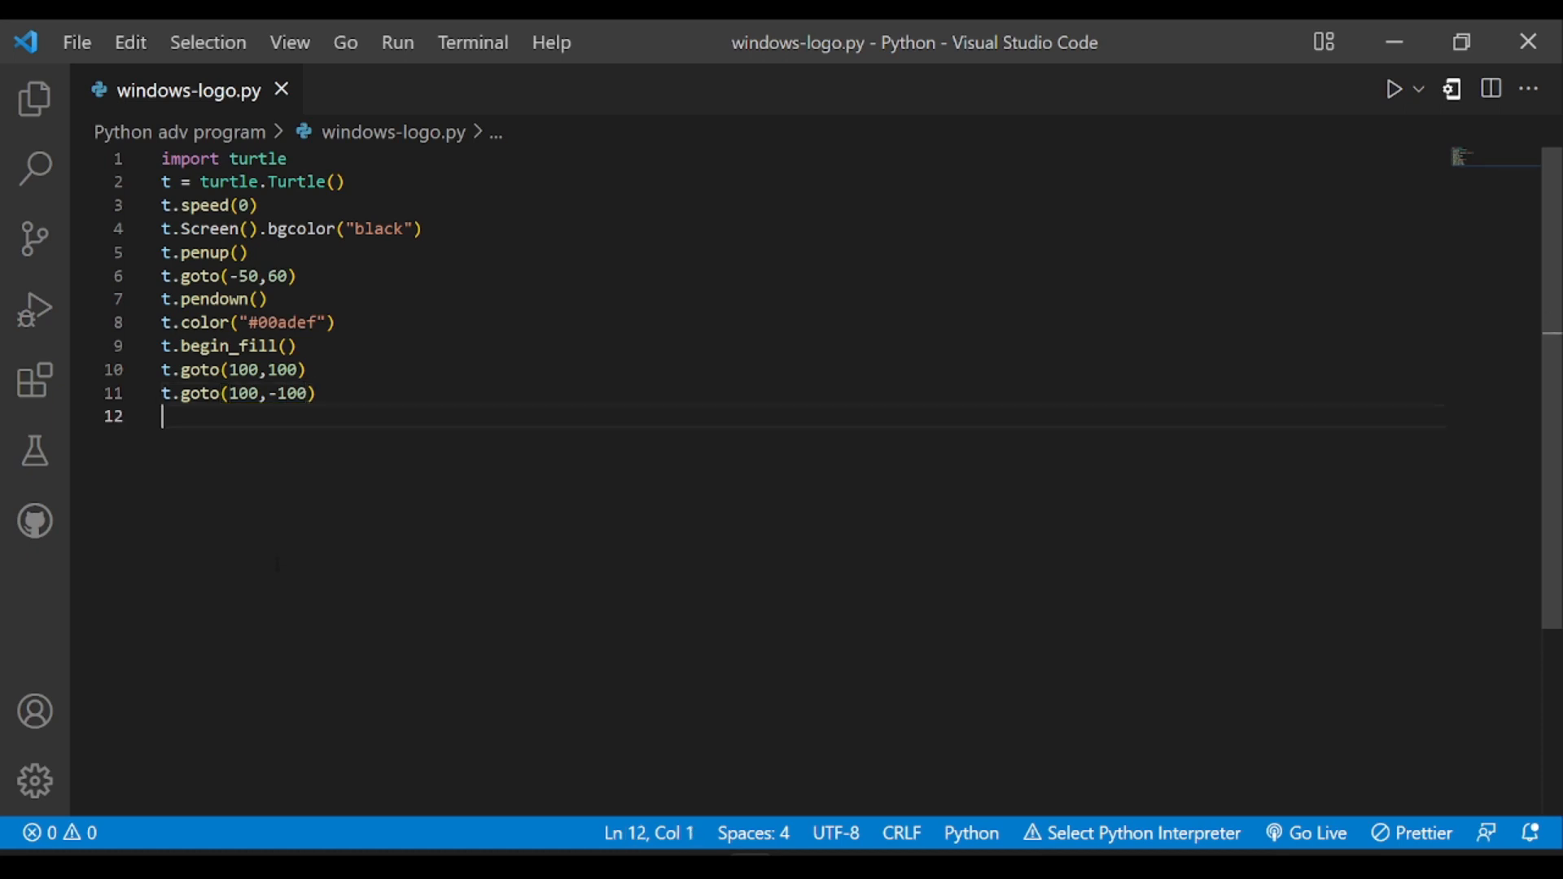
text(t.goto())
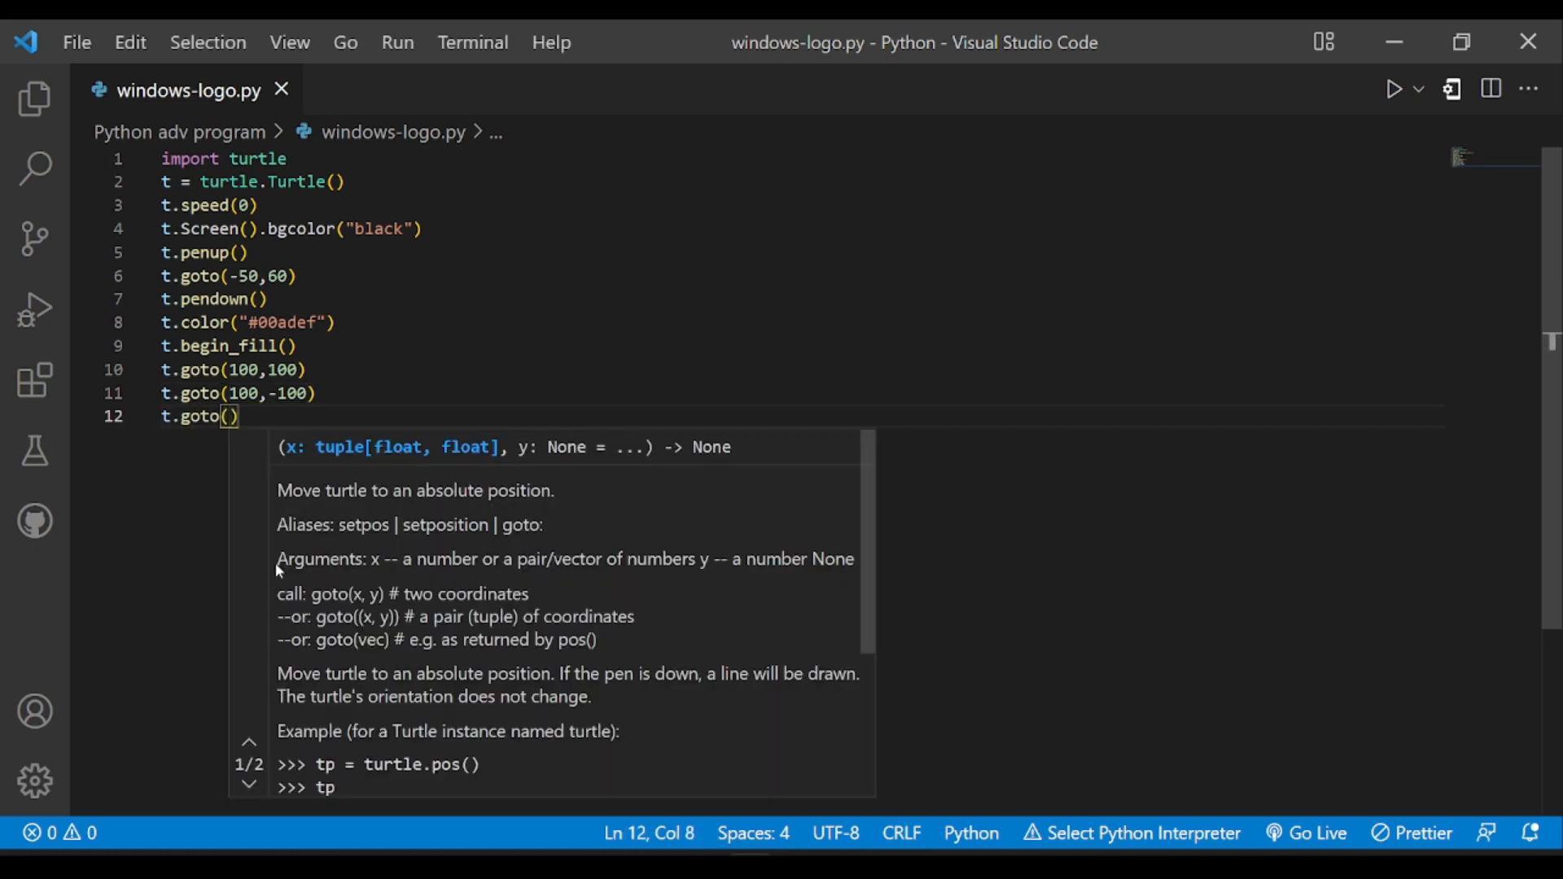
text(-50,-60)
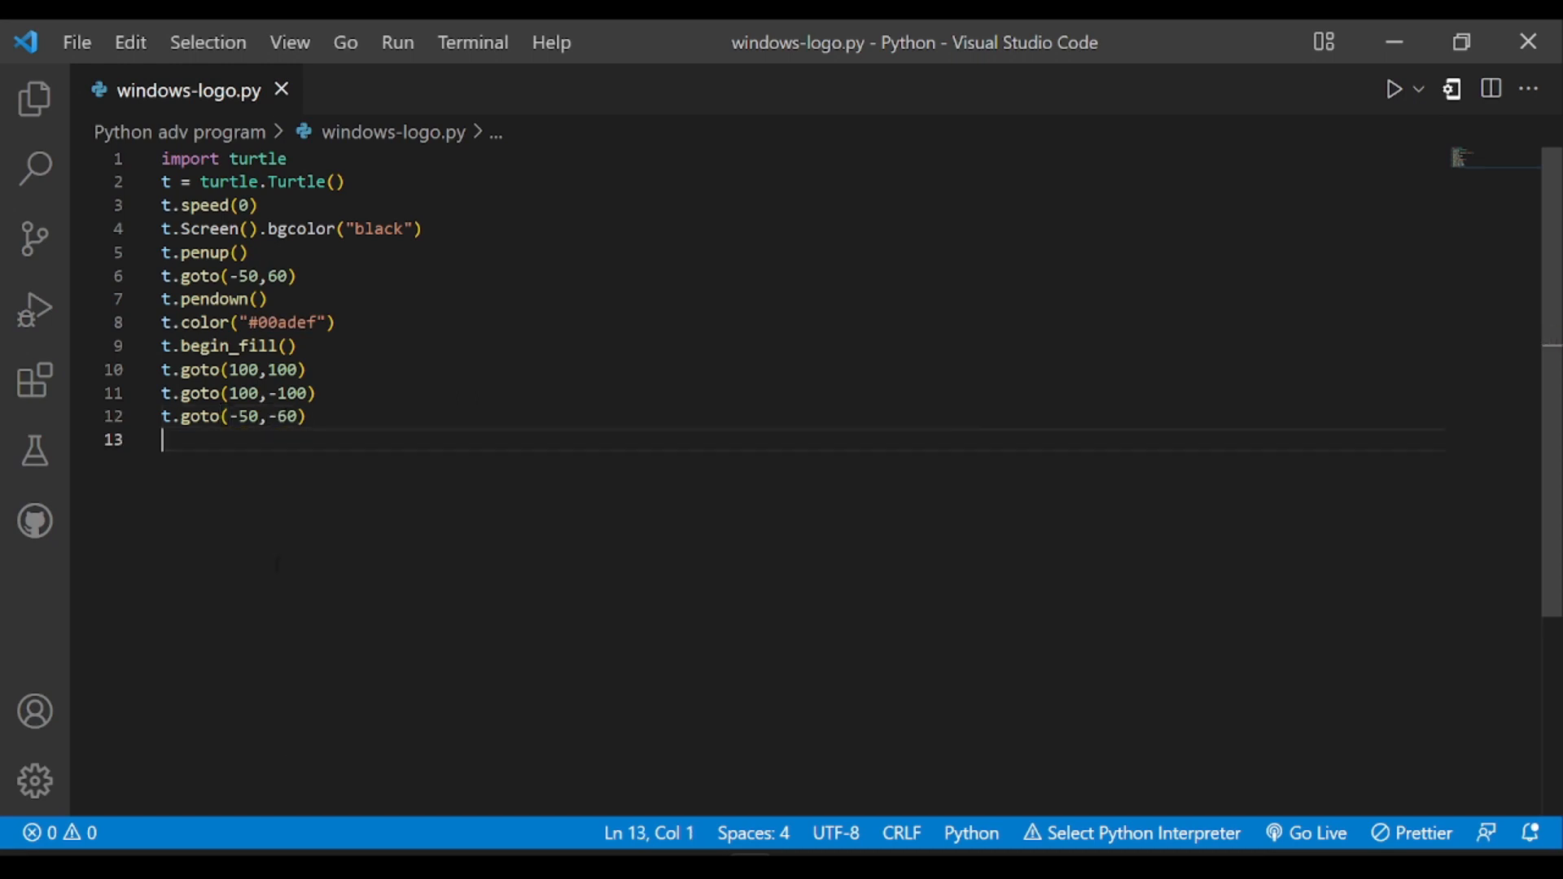
Return to (-50,60) to close the shape and finish with t.end_fill().
text(t.goto())
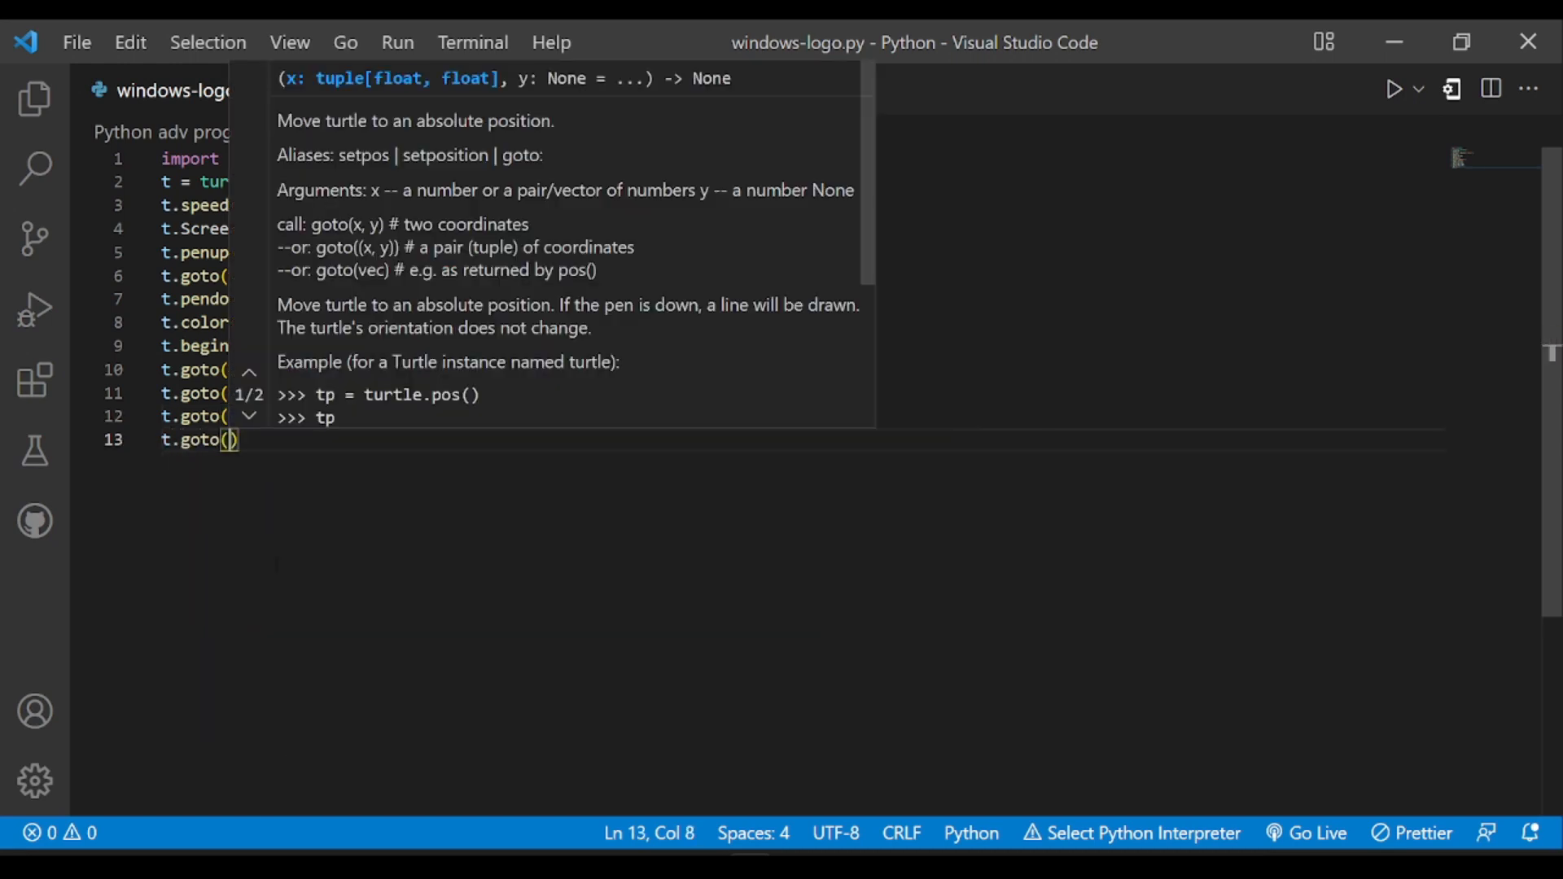
text(-50,60)
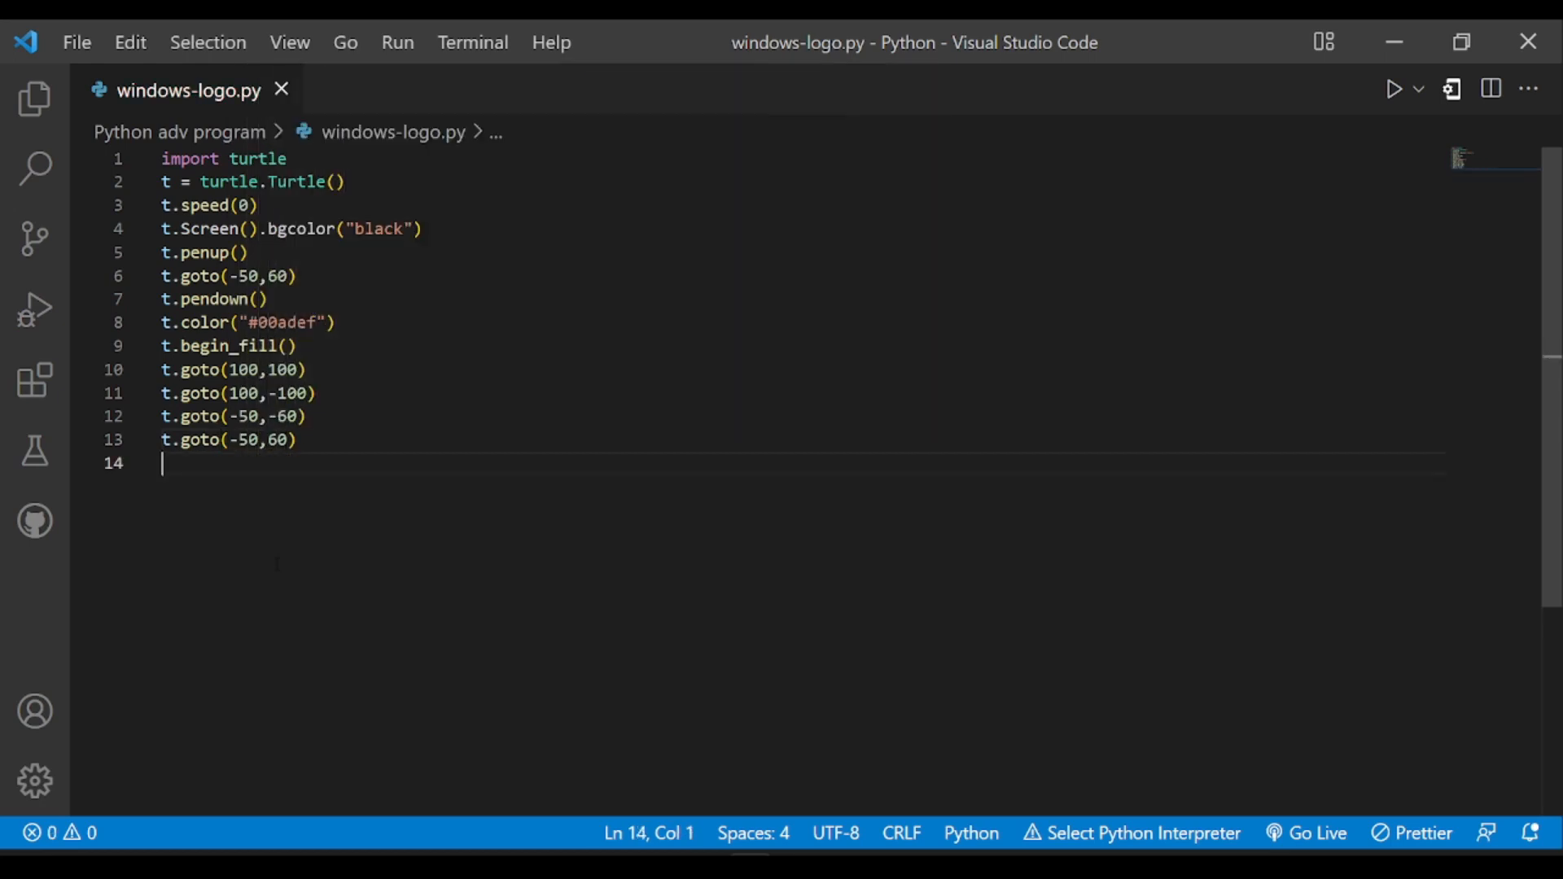
text(t.end_fill()
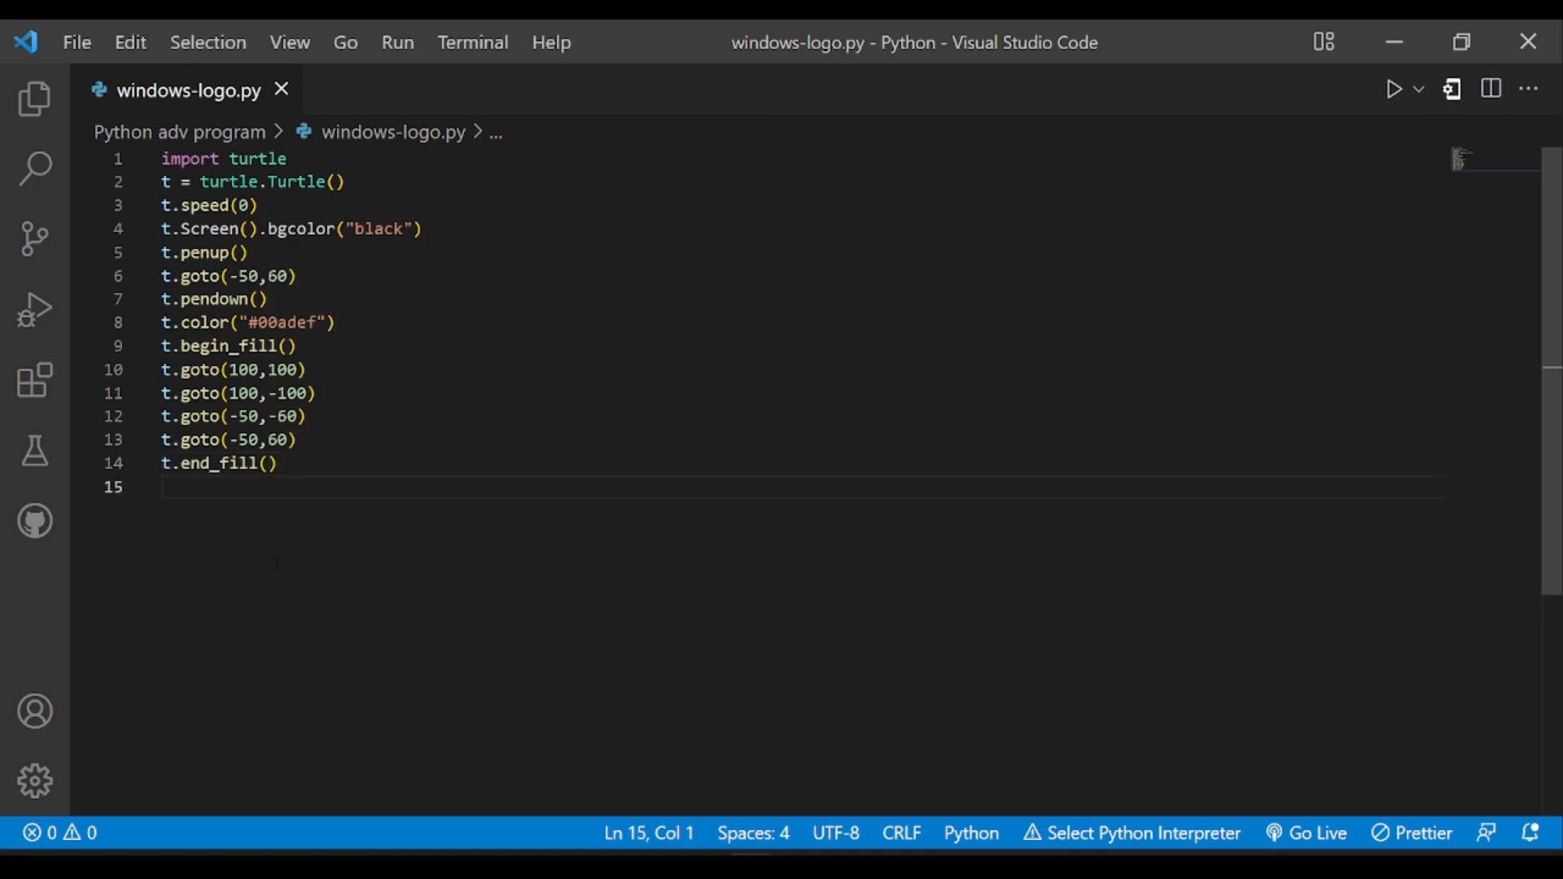
Switch the colour to black and move the turtle to (15,100).
text(t.color()
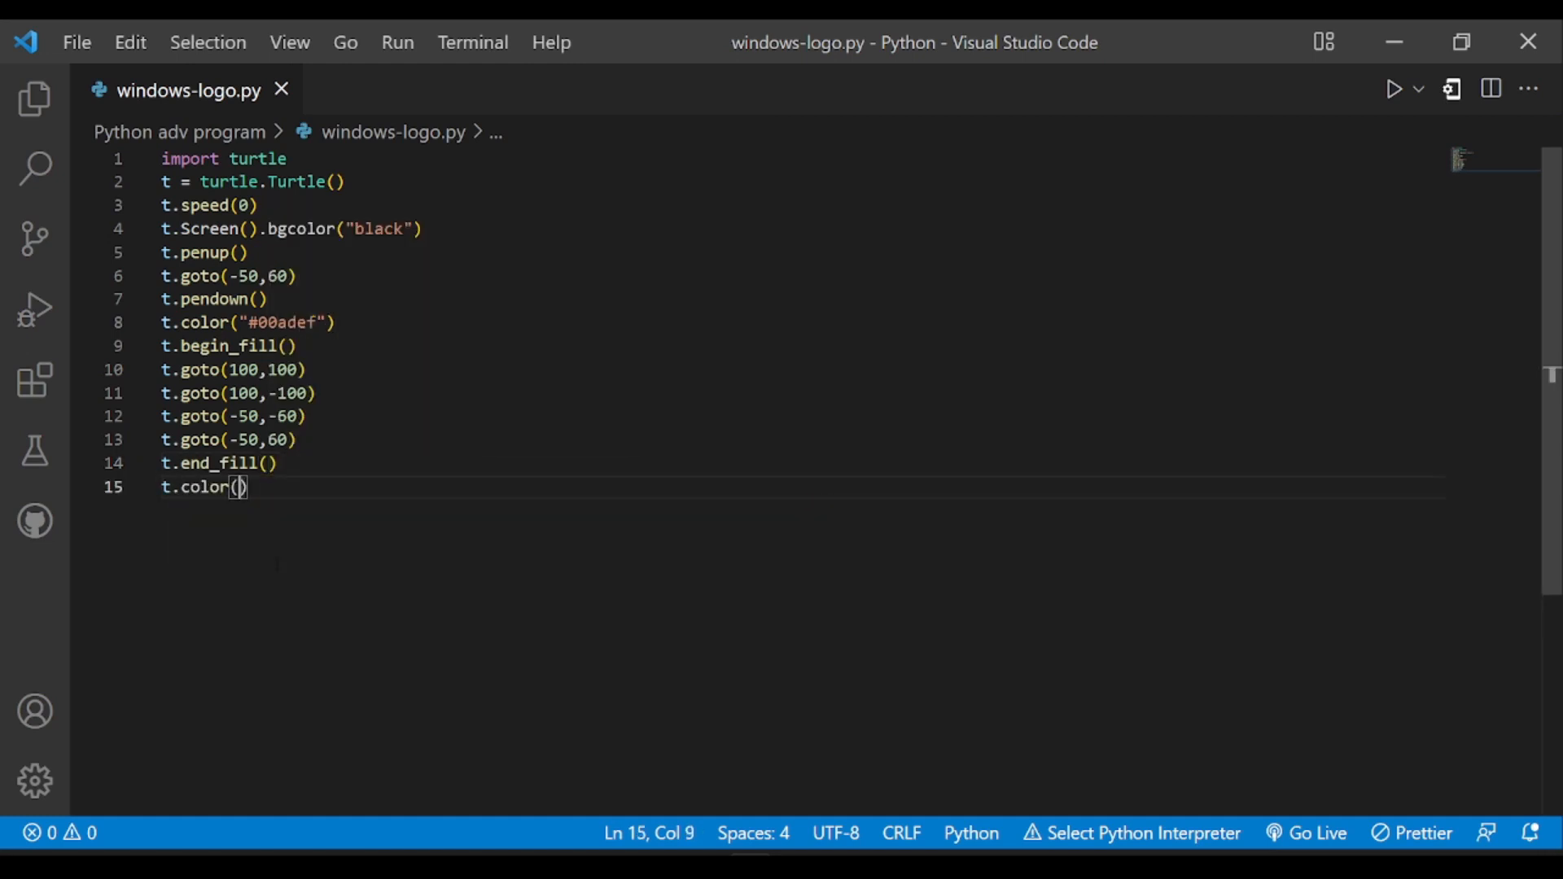
text("black")
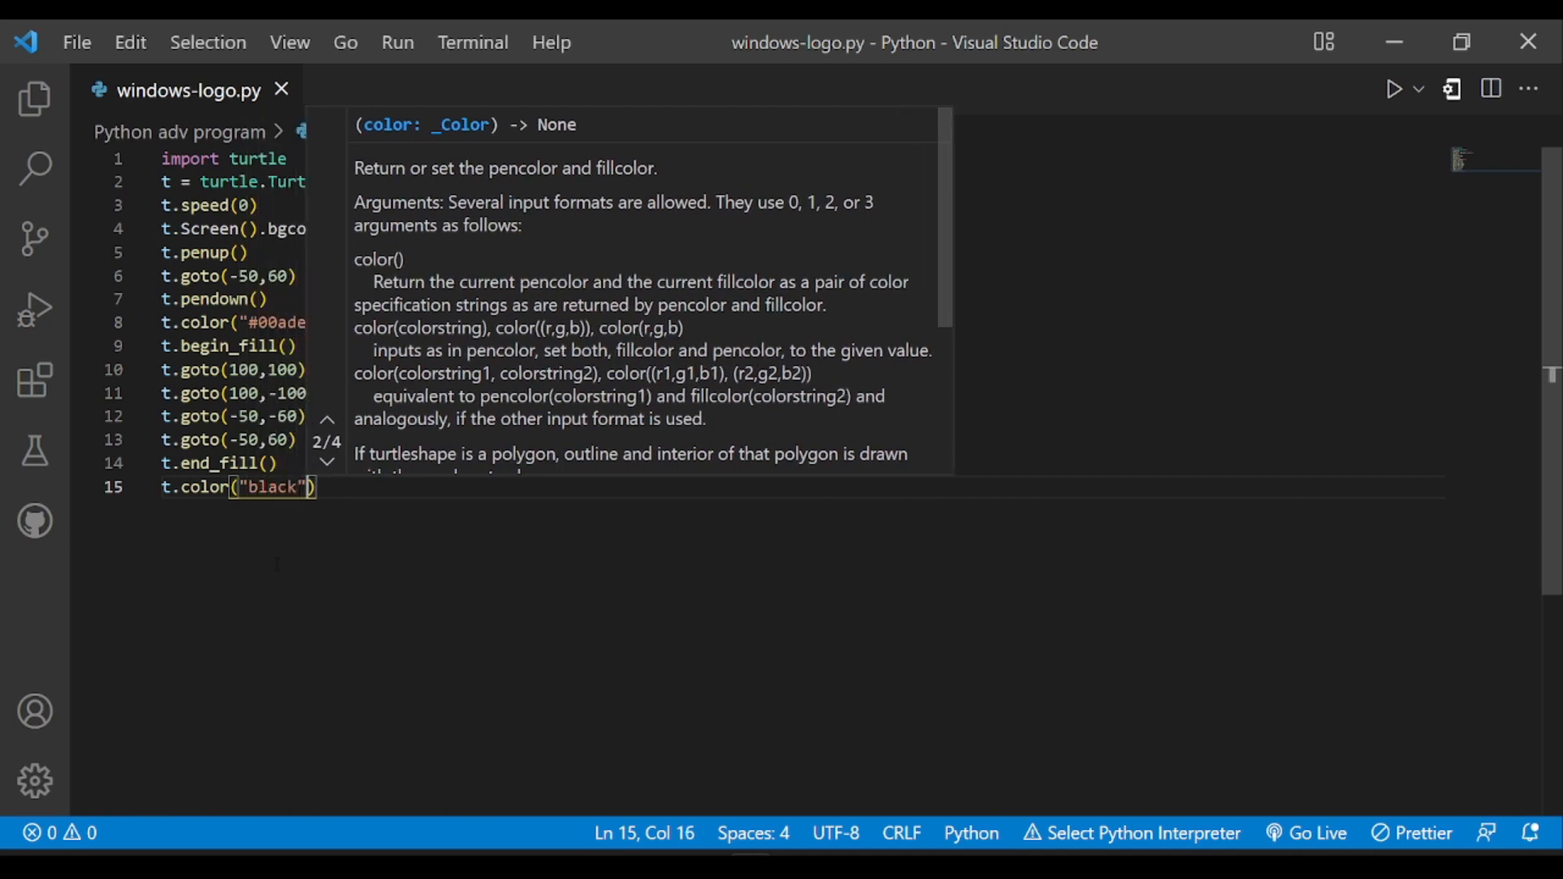
text(t.goto()
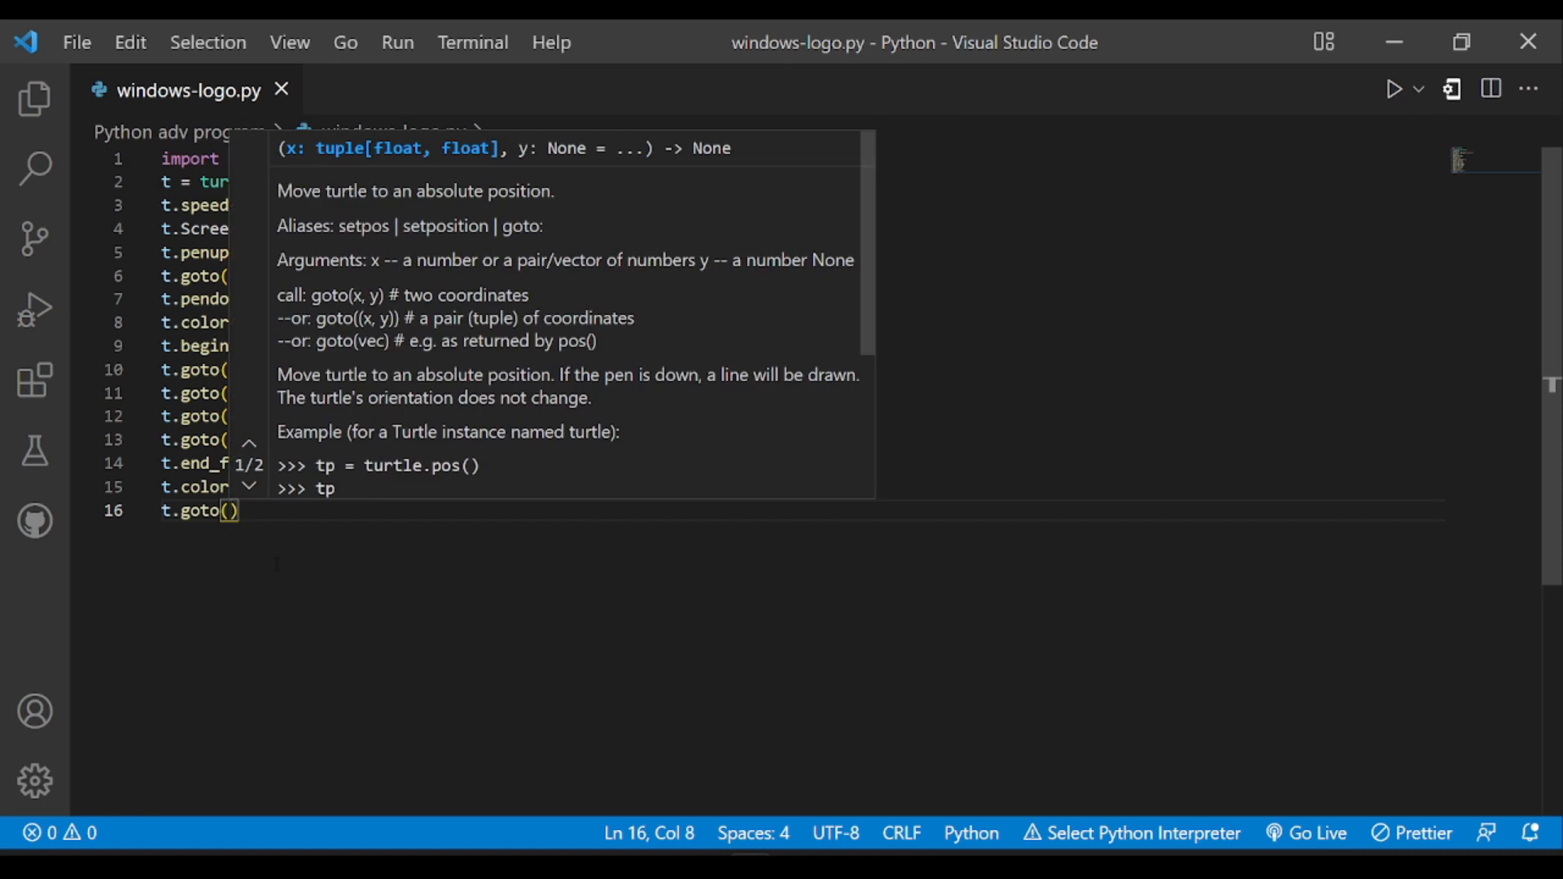
text(15,100)
text(t.color)
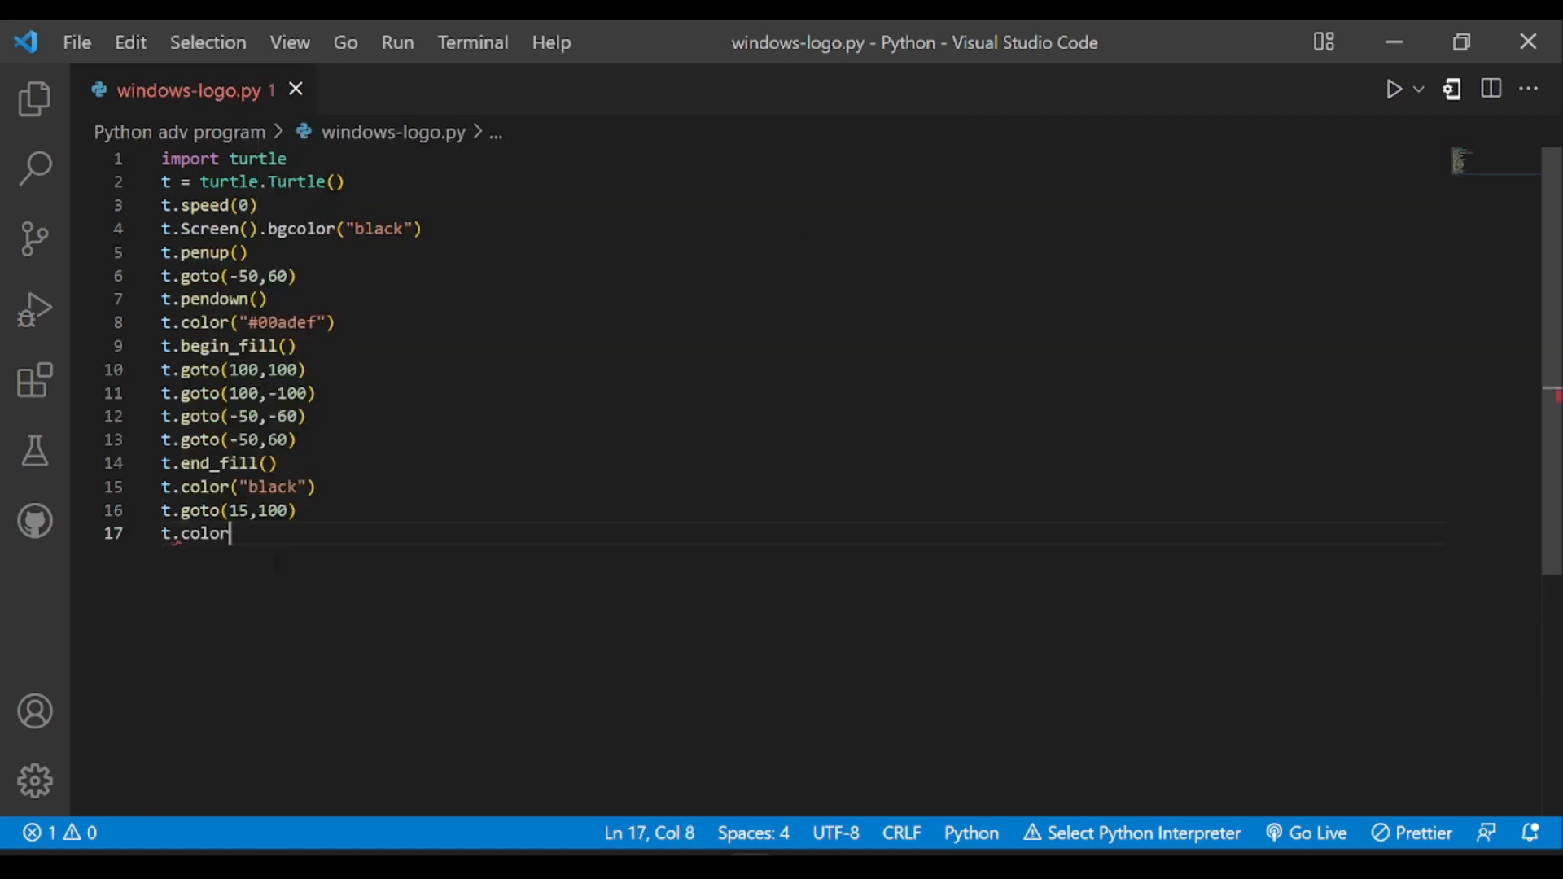
Draw a width-10 black line down to (15,-100), then lift the pen.
text(("black"))
text(t.width()
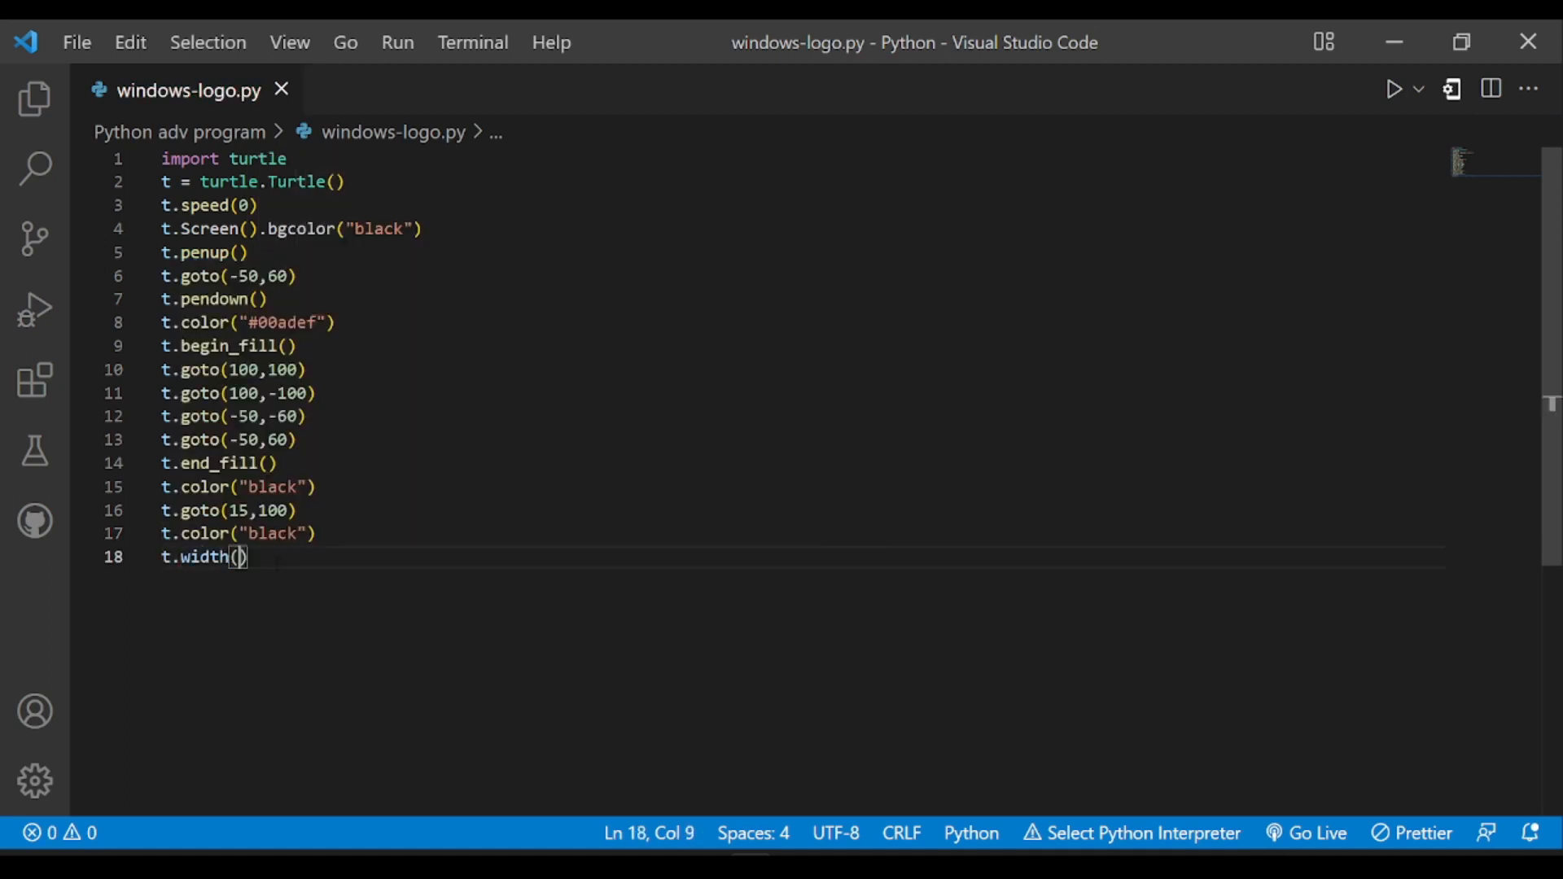
text(10)
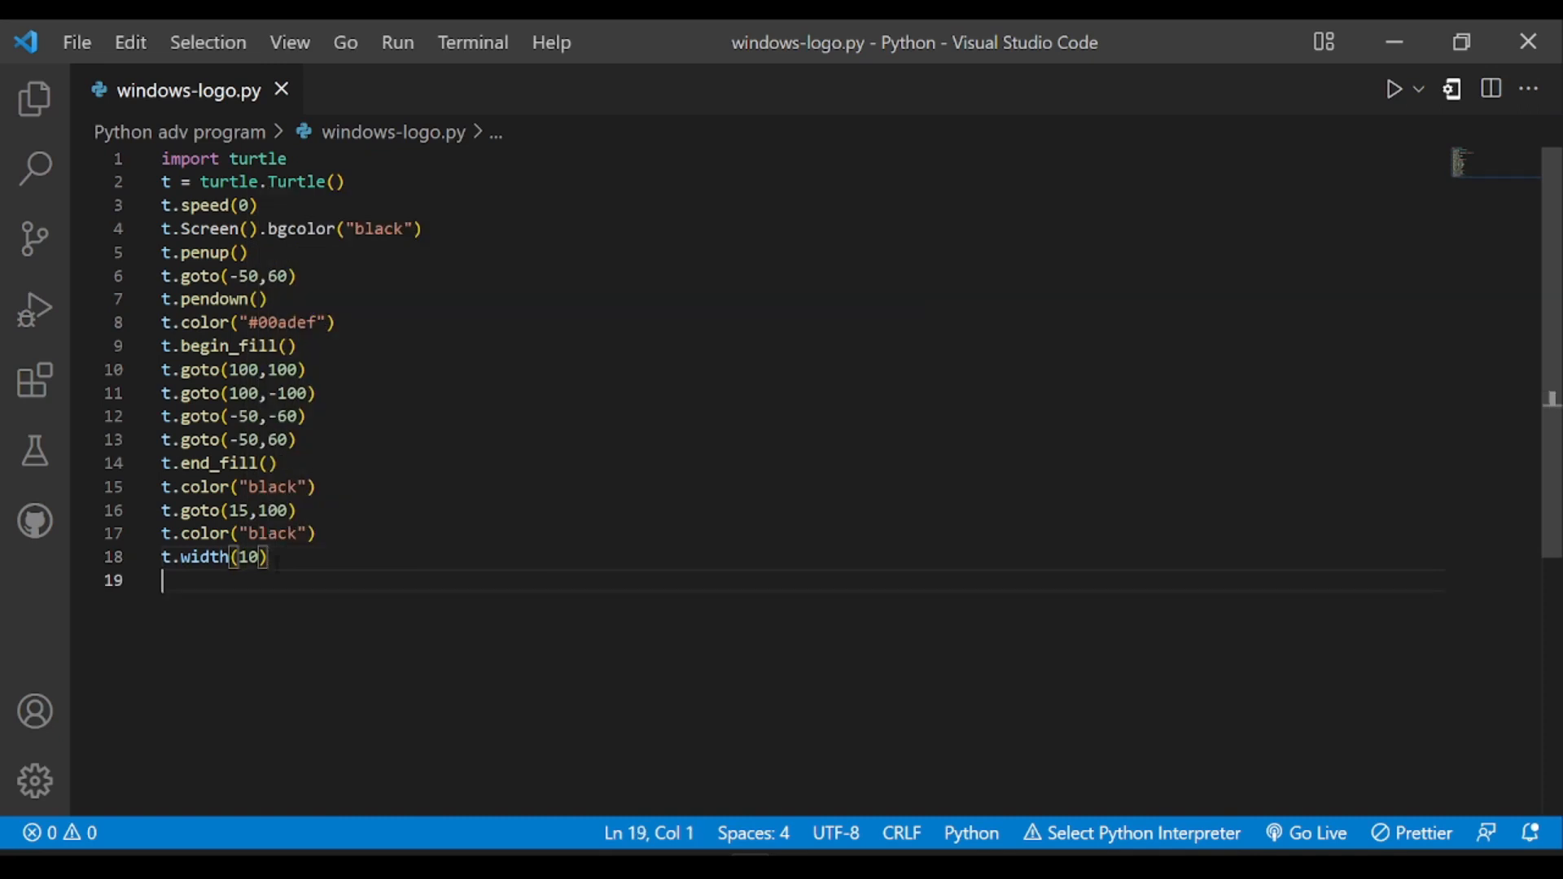
text(t.goto)
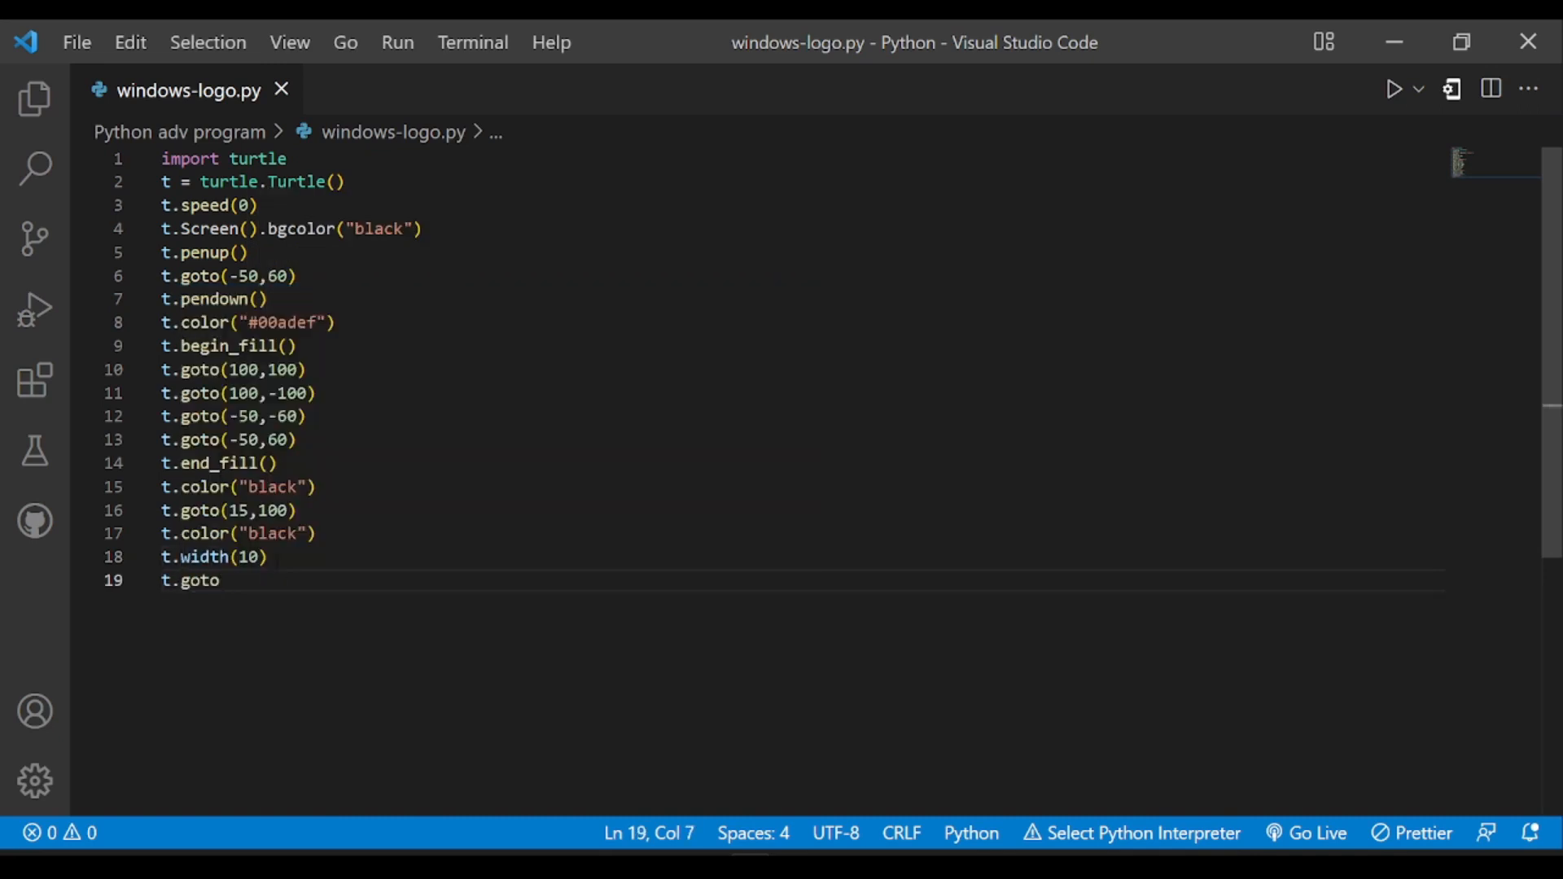
text((15,)
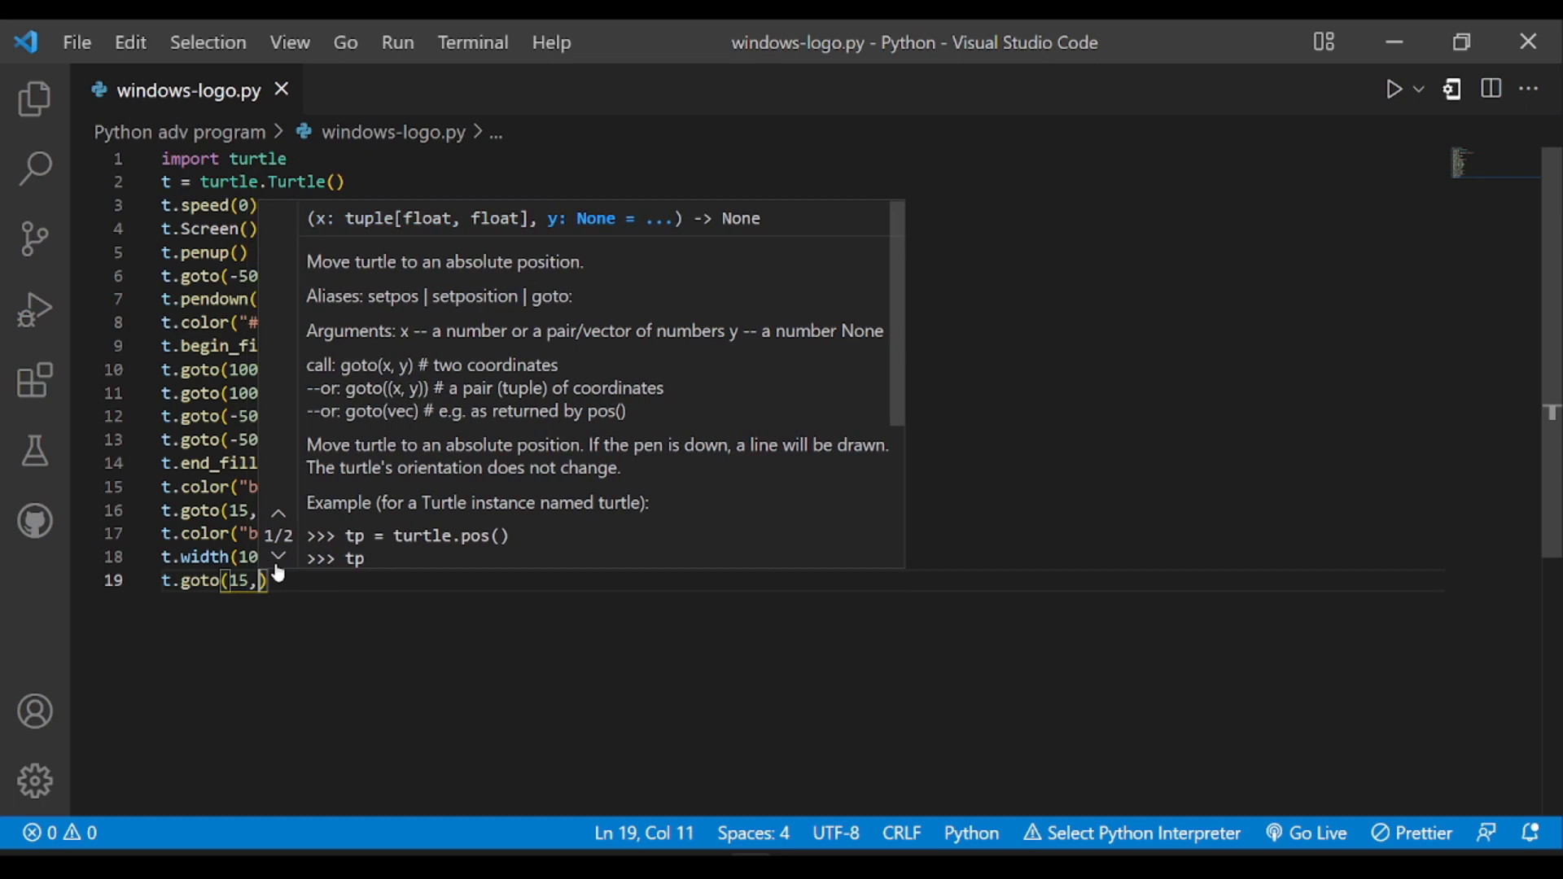
text(-100)
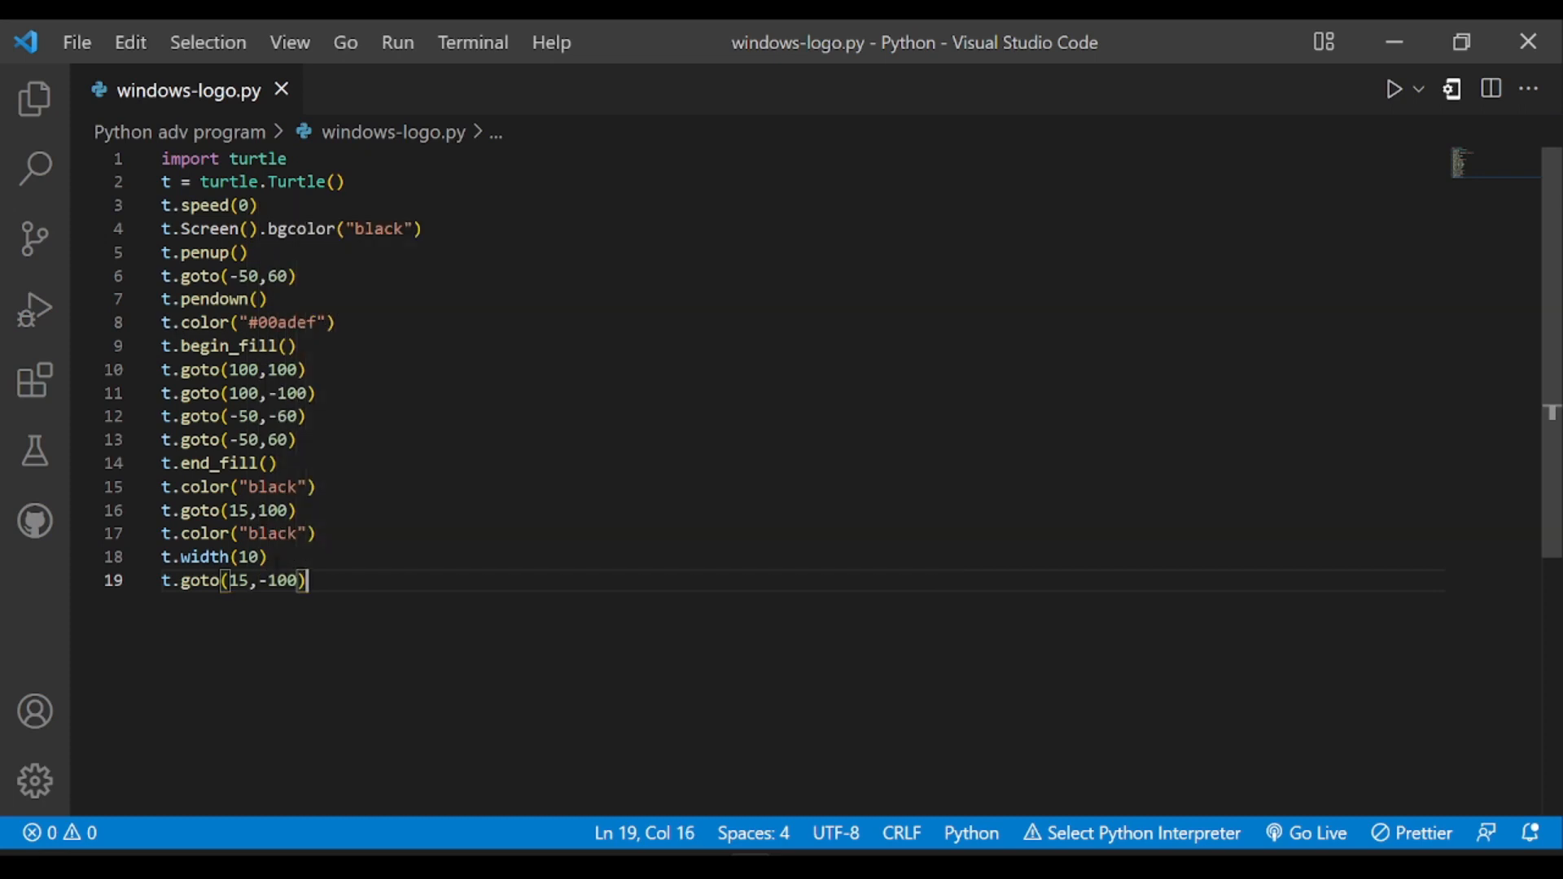
text(t.penup()
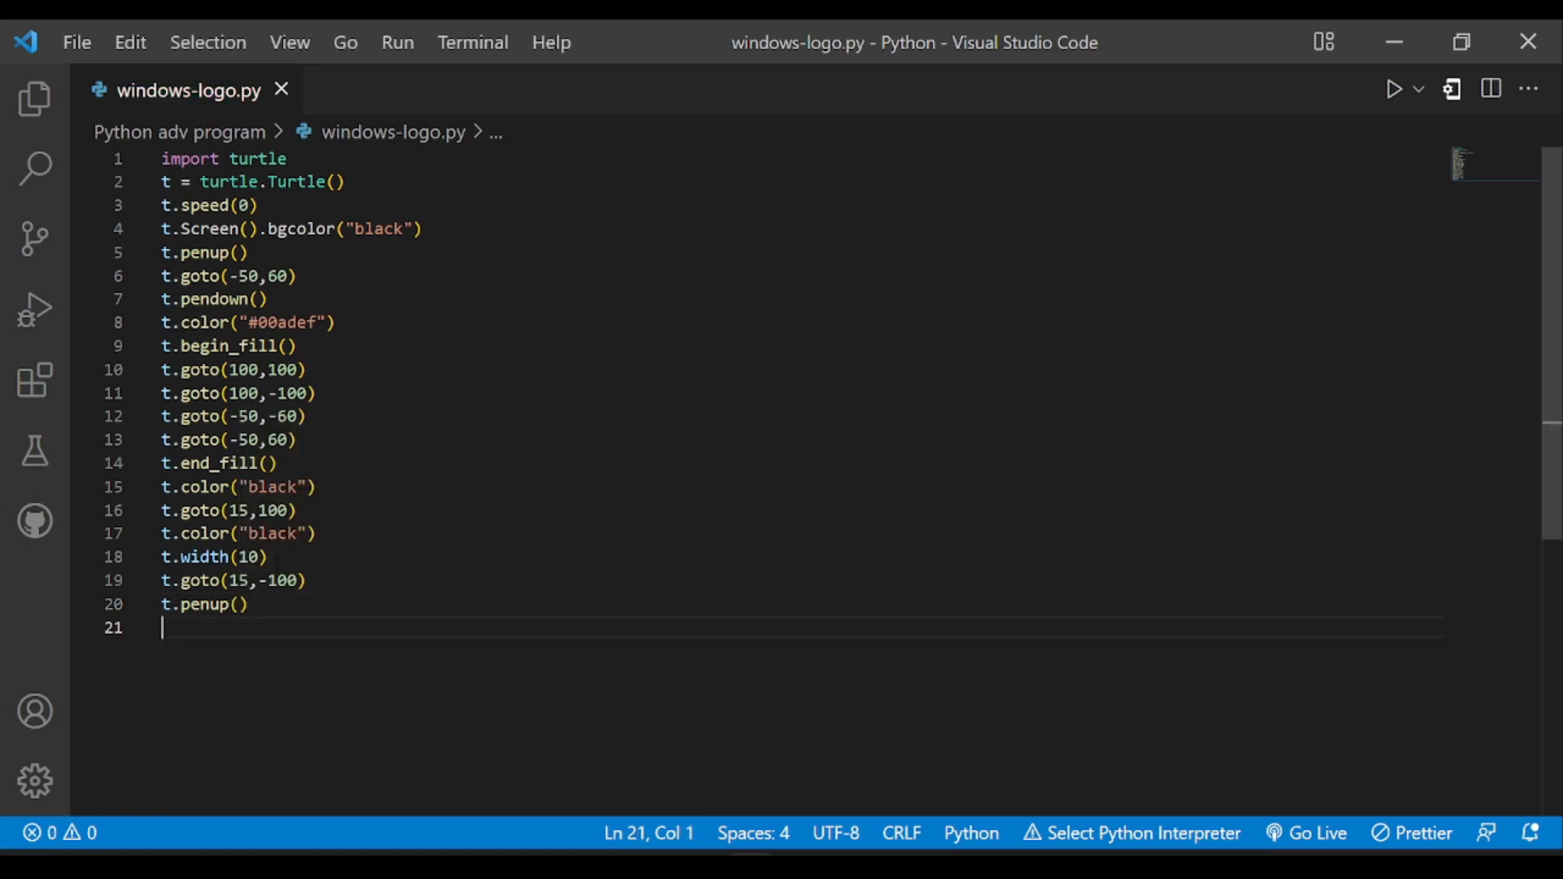
Draw the horizontal divider from (100,0) to (-100,0) and end with turtle.done().
text(t.goto(100)
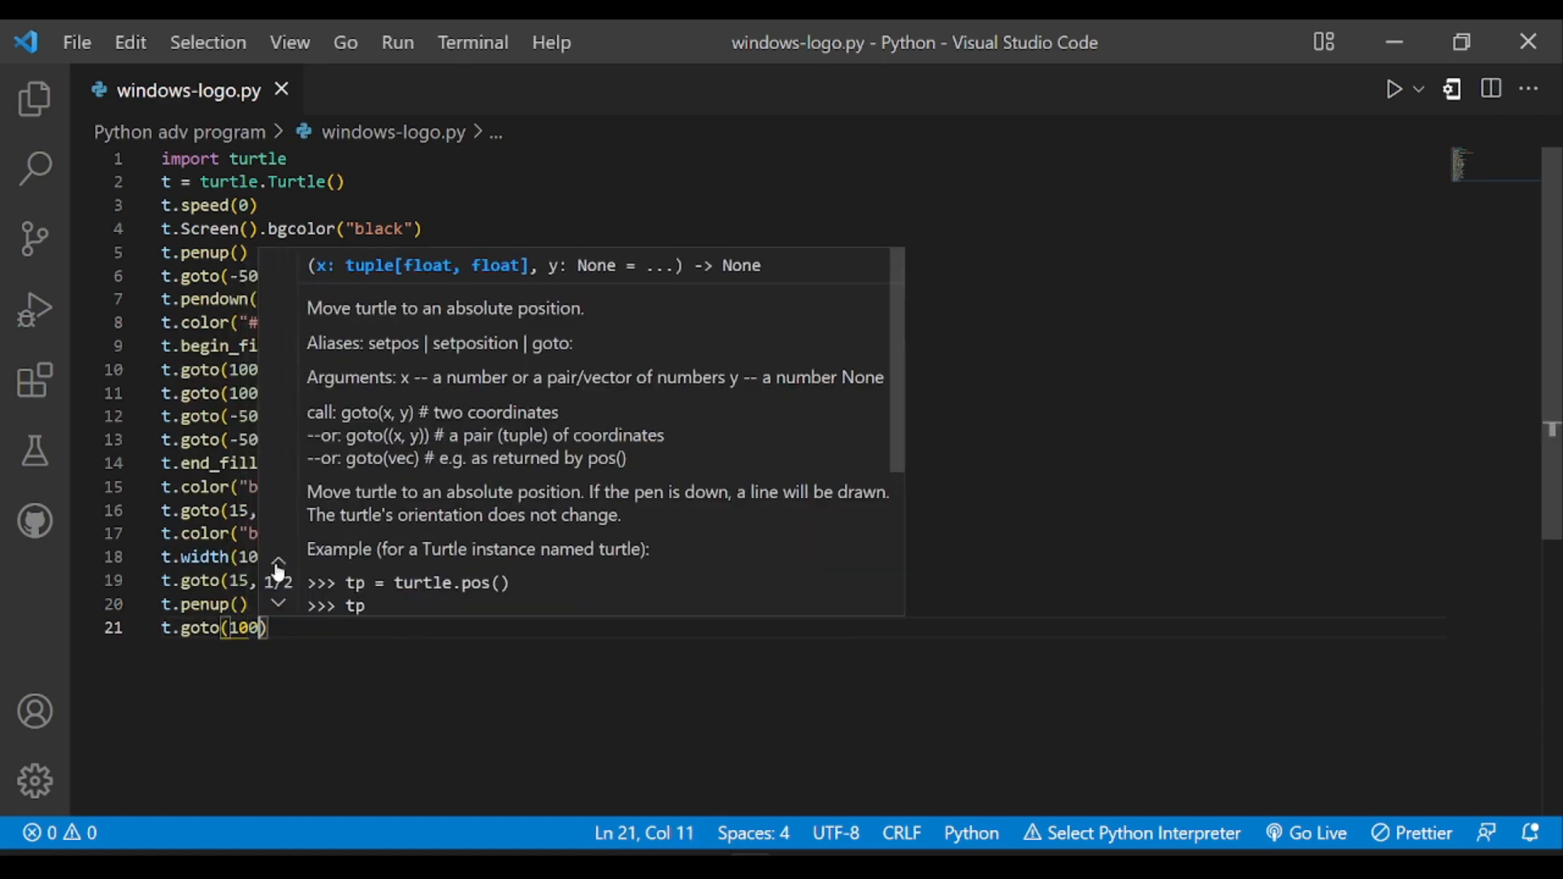
key(Enter)
text(t.goto)
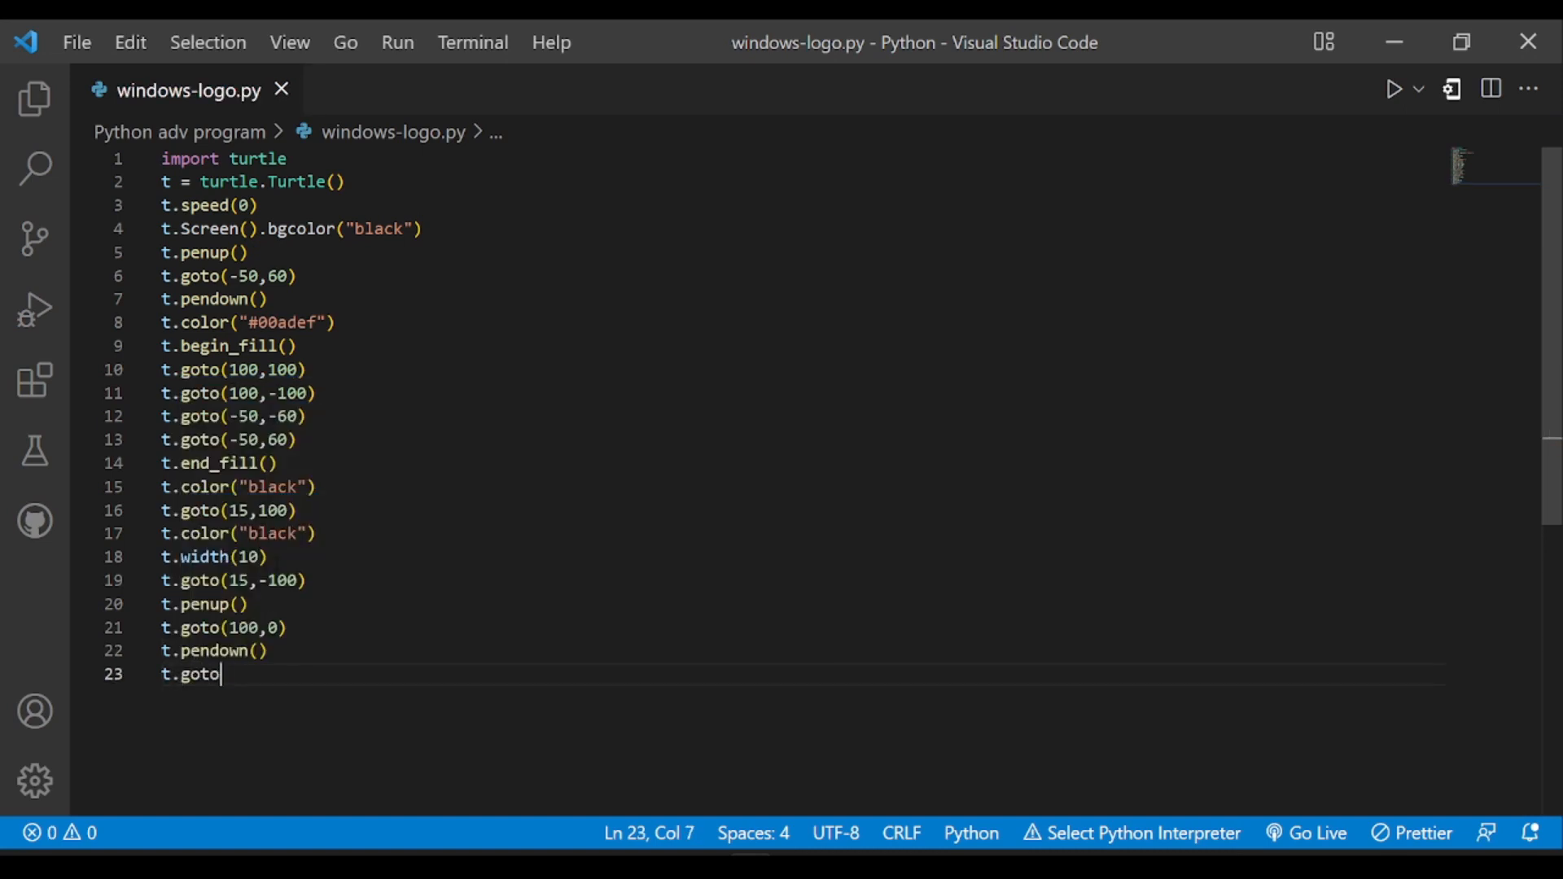
text((-100,0)
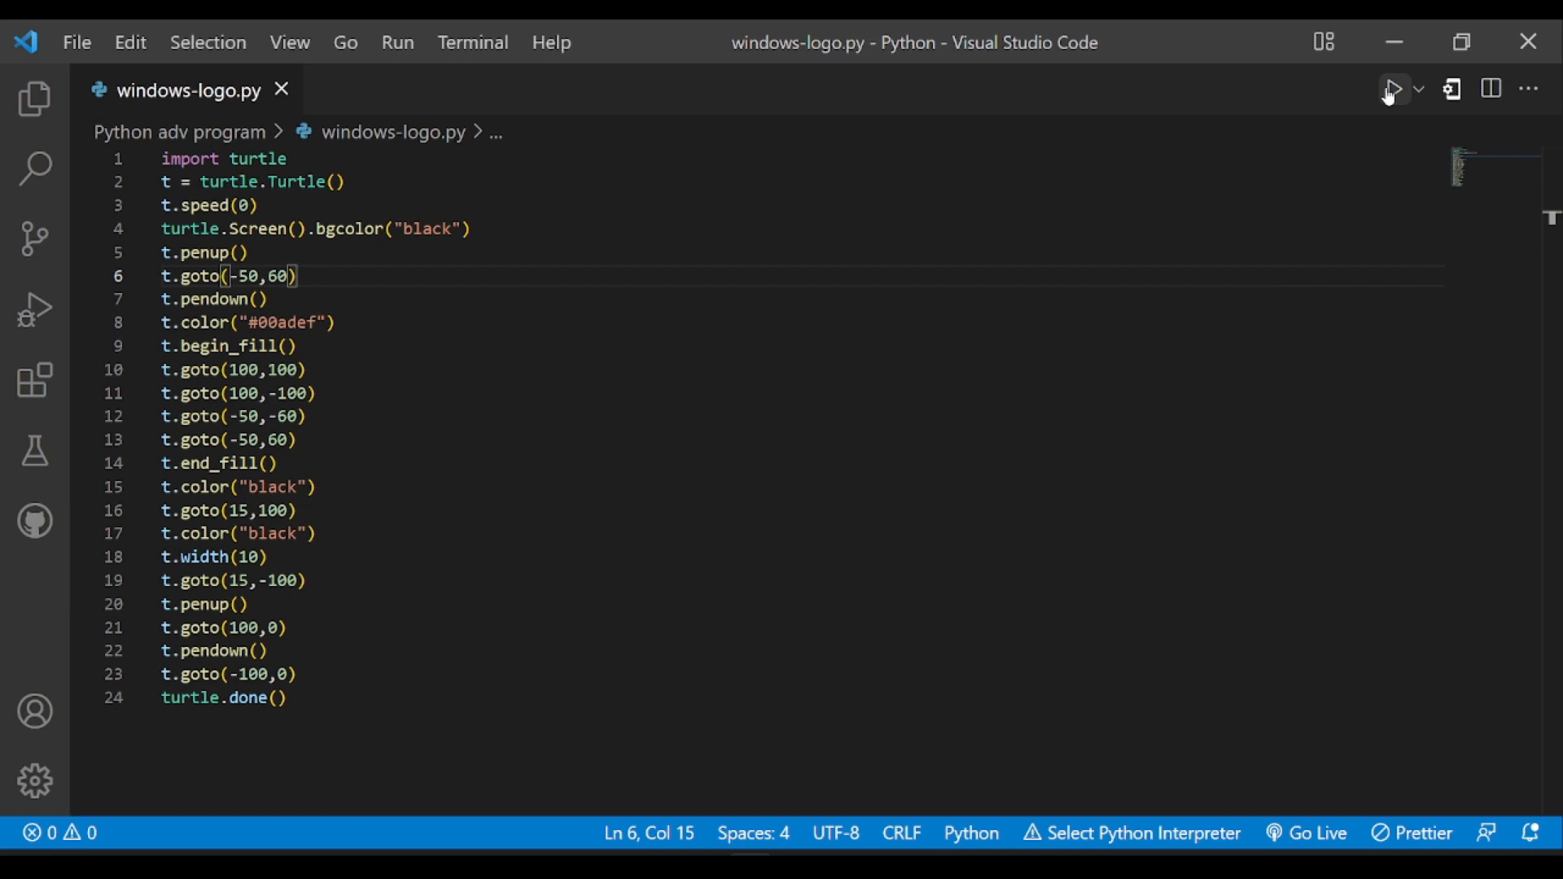
Run the script and maximize the Turtle Graphics window showing the blue Windows logo.
click(1394, 88)
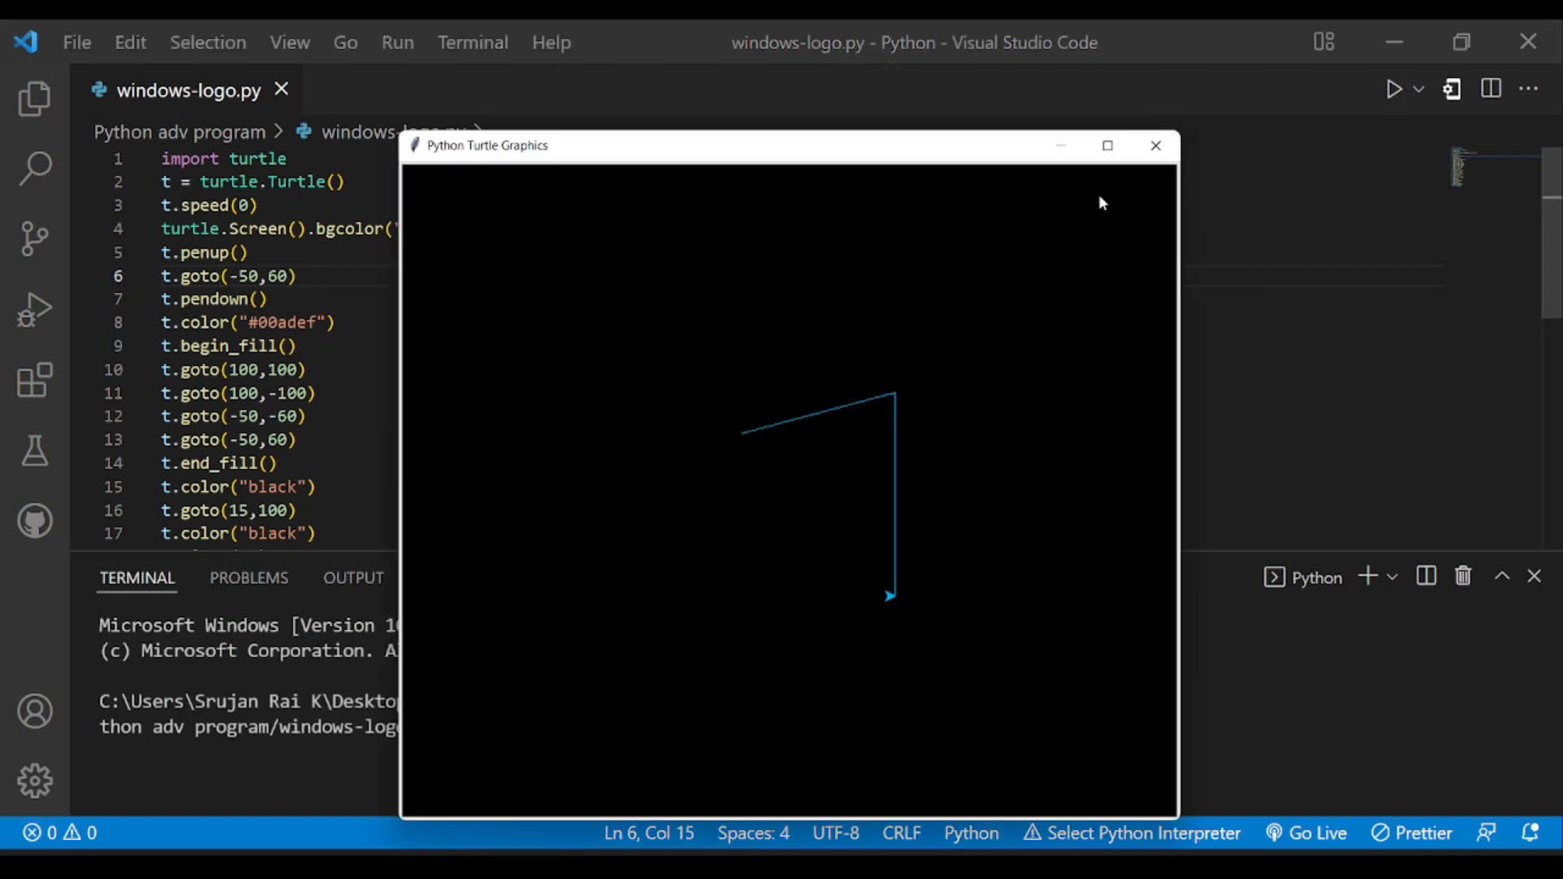
click(1105, 145)
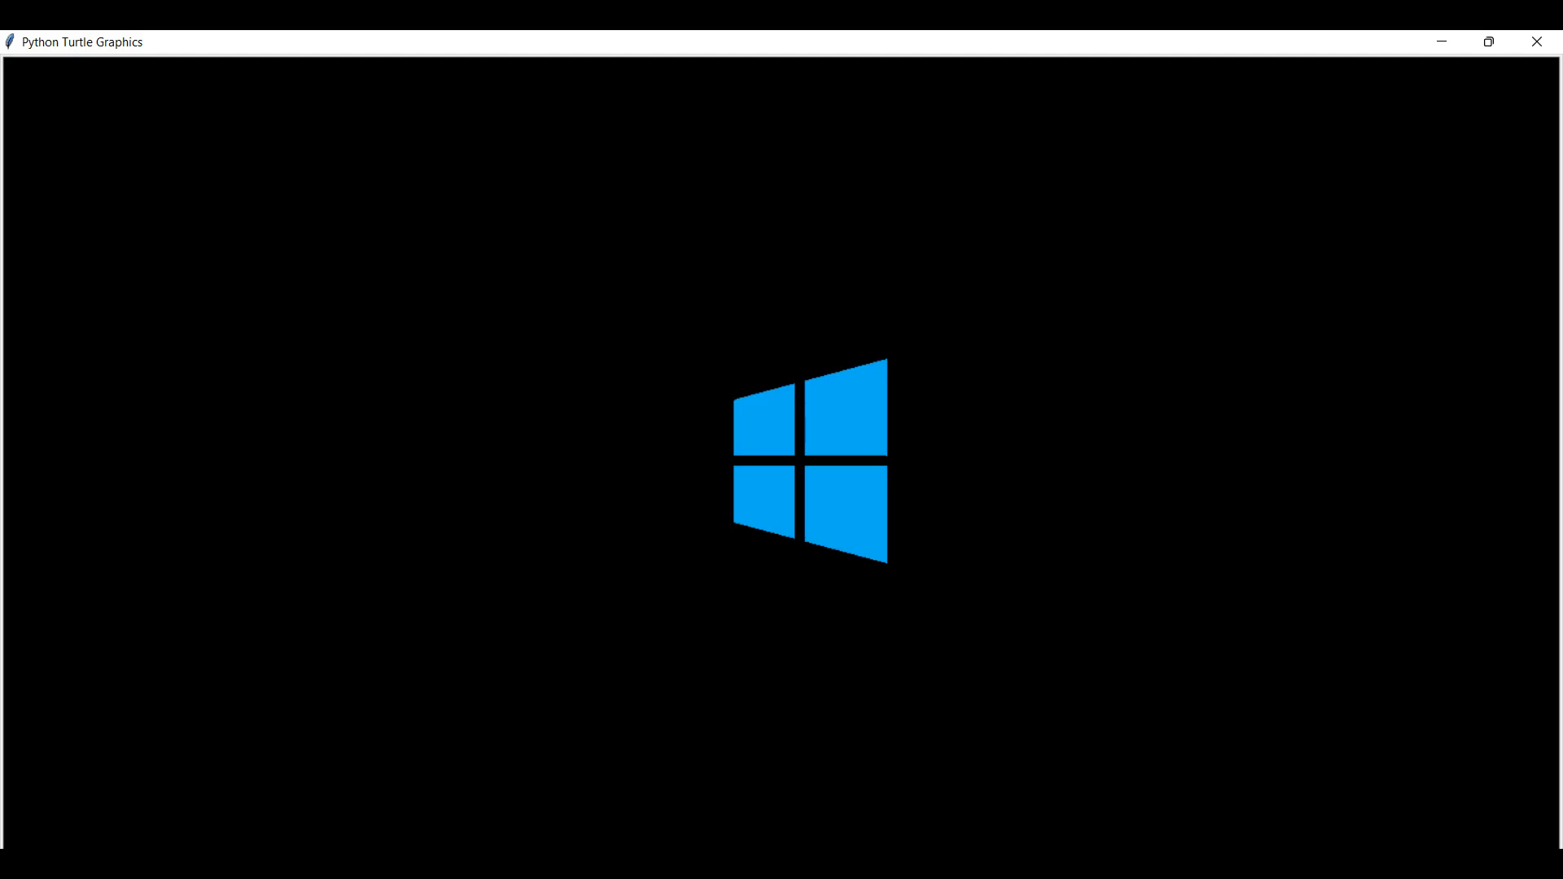